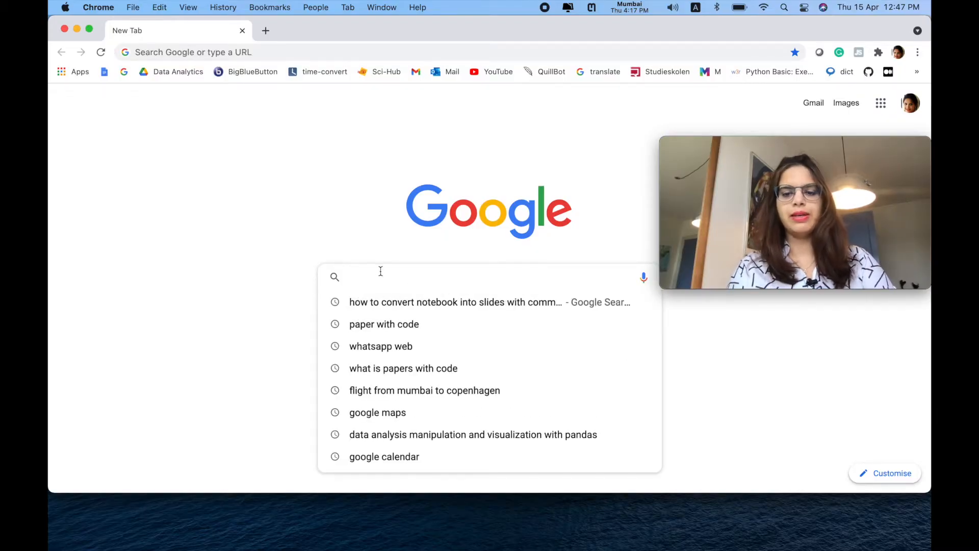
Search Google for 'papers with code' and follow the paperswithcode.com result.
click(384, 323)
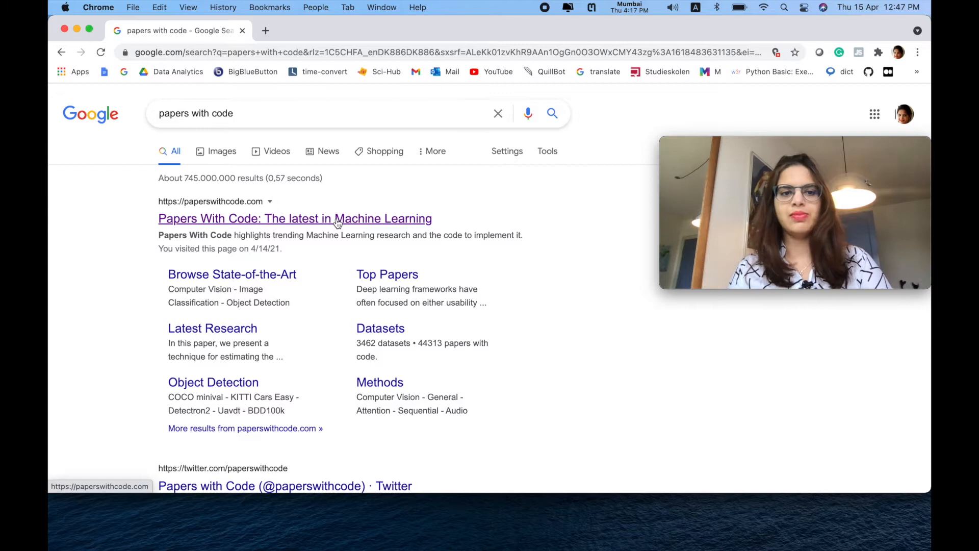
click(294, 218)
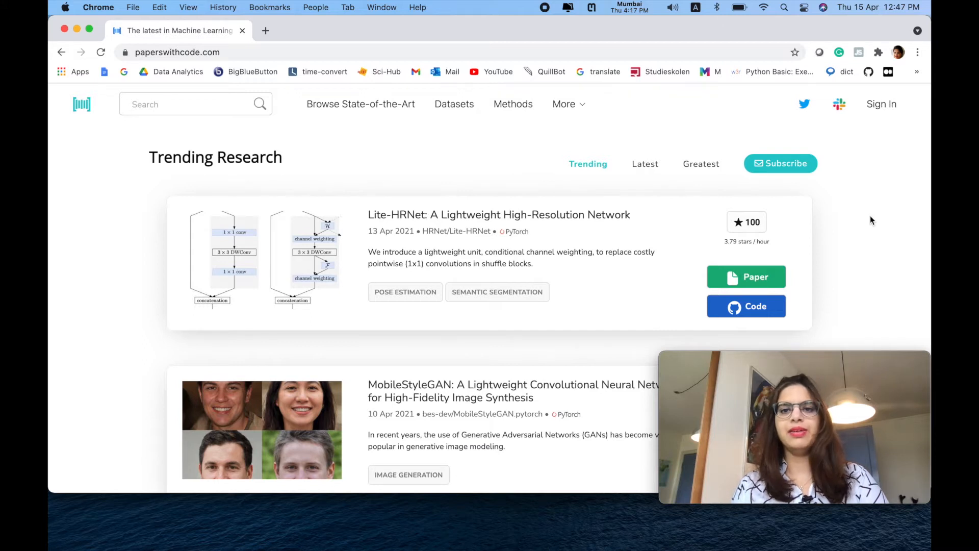
mouse_move(588, 163)
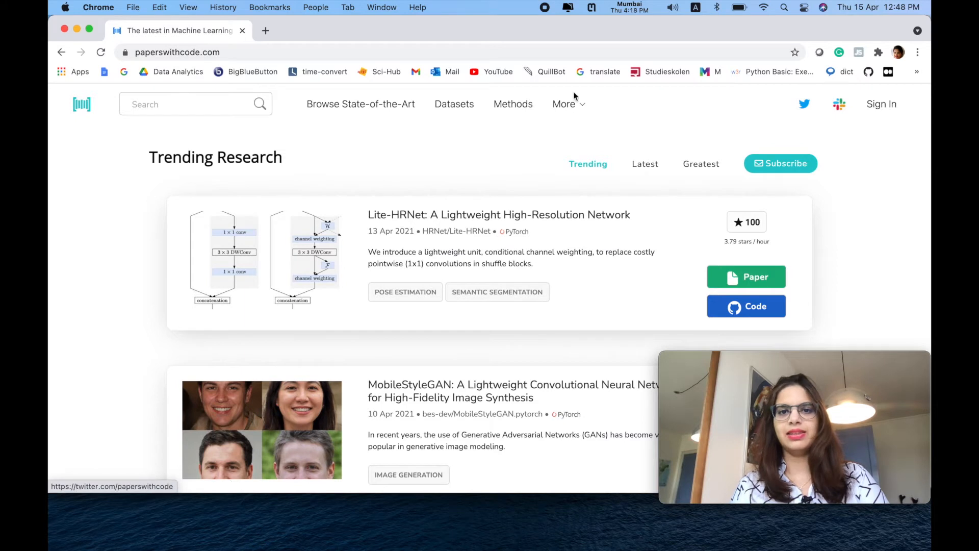
mouse_move(454, 104)
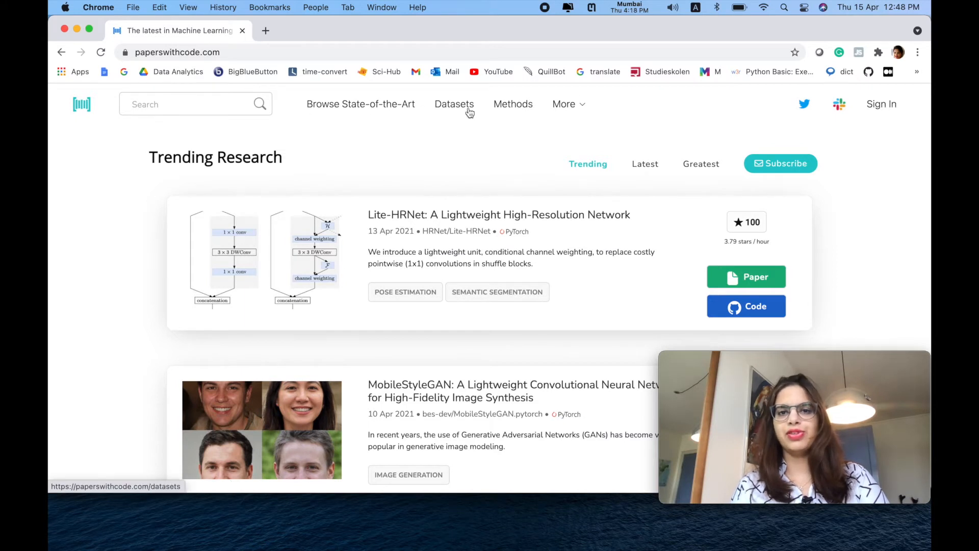
Go to the Datasets catalogue from the top navigation bar.
click(454, 104)
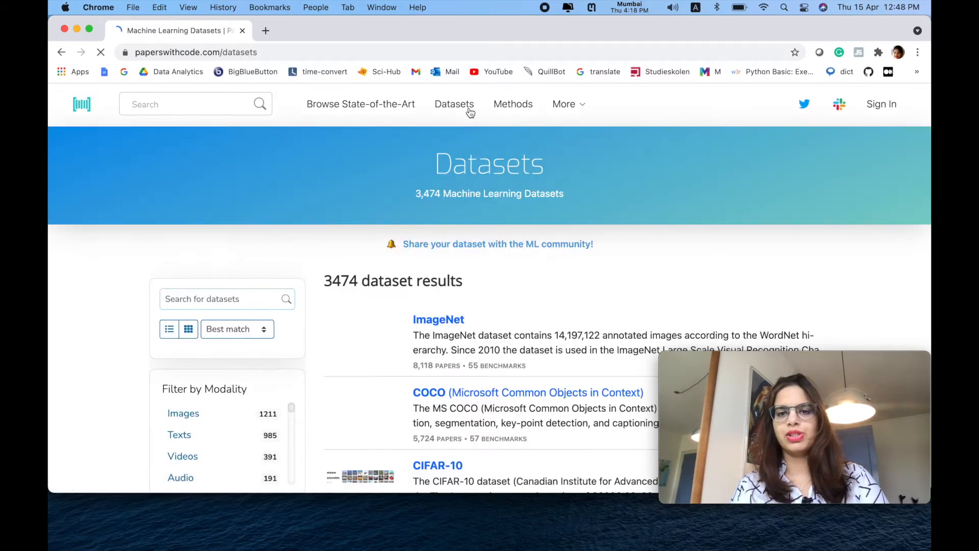
Browse down the dataset list and open the MNIST dataset page.
scroll(down, 3)
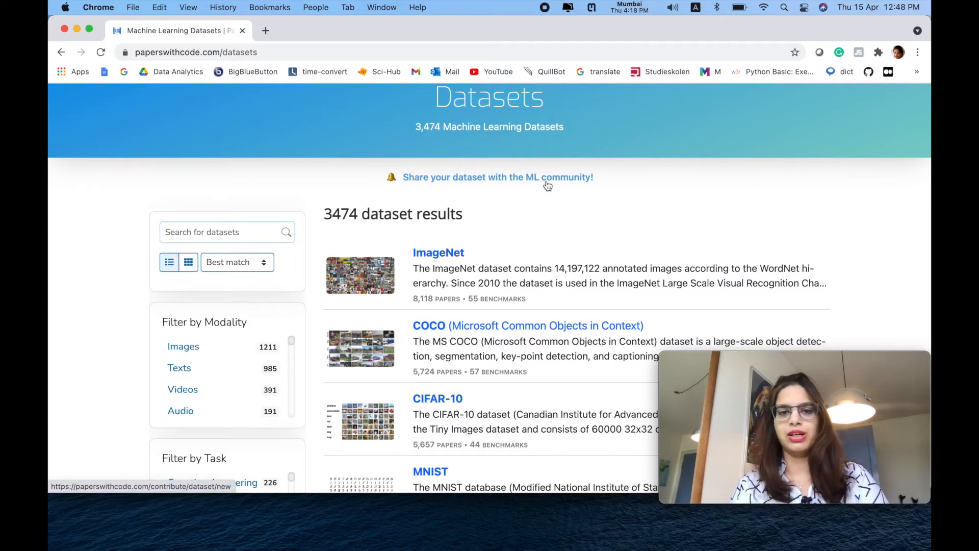
scroll(down, 3)
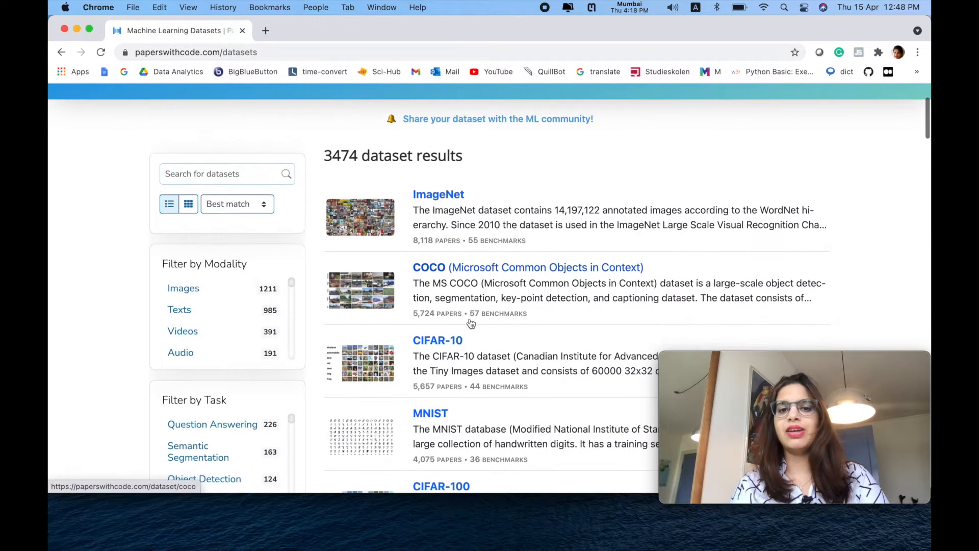
scroll(down, 3)
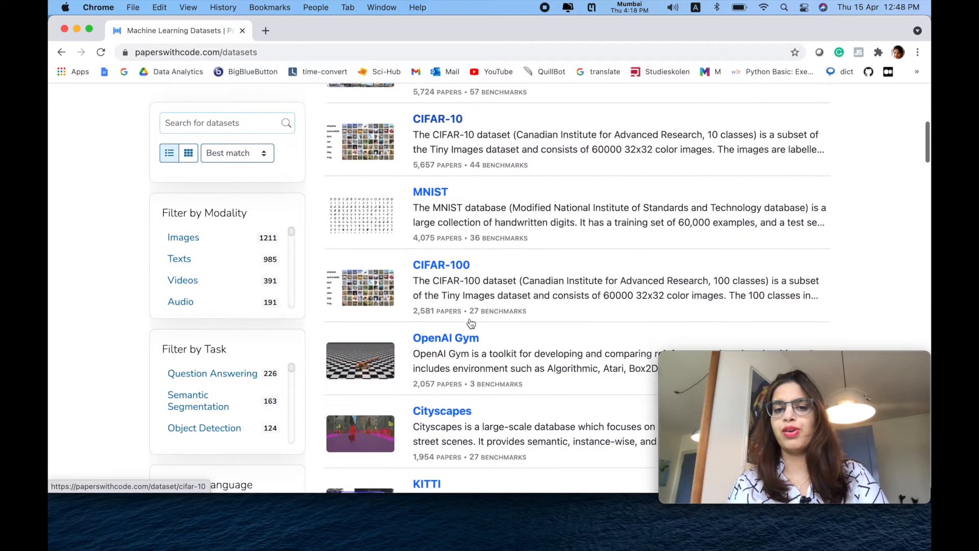
scroll(down, 3)
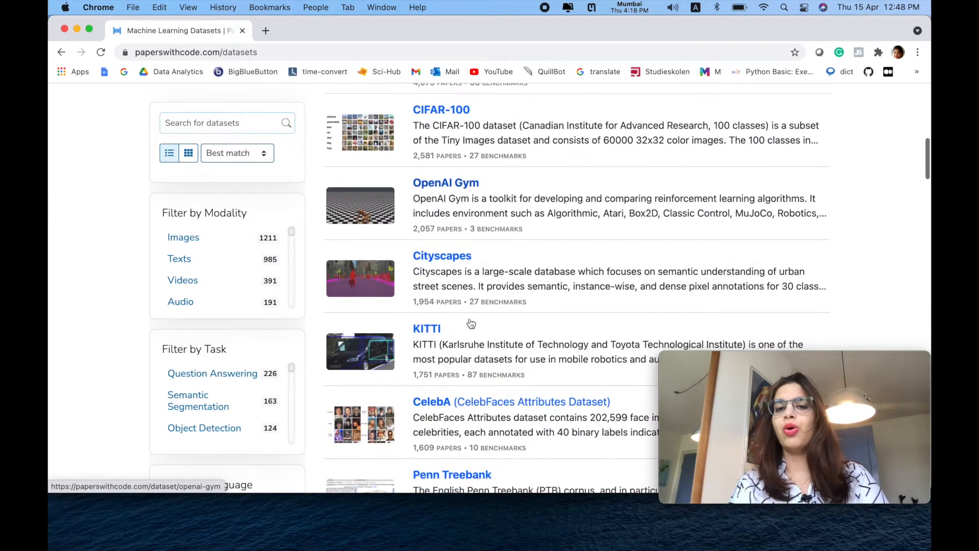
scroll(down, 3)
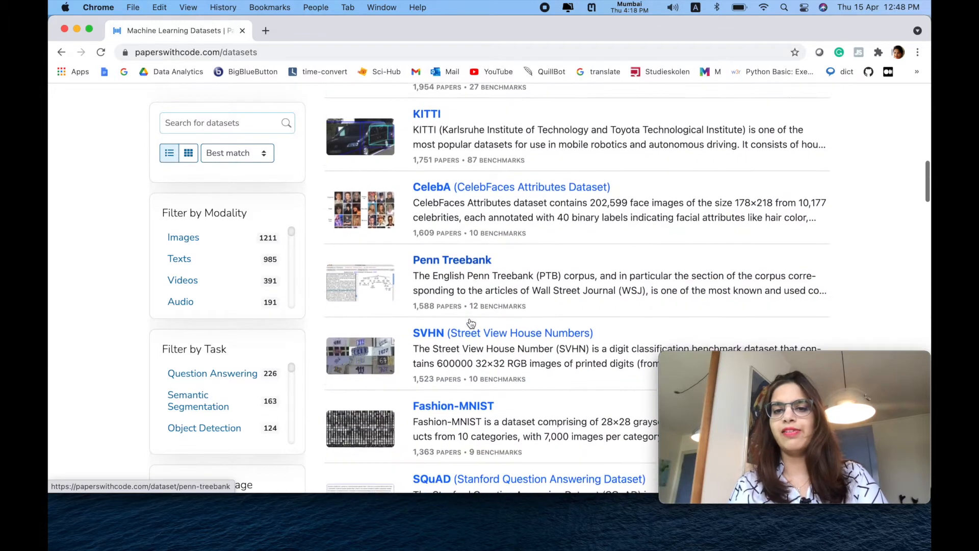
scroll(down, 3)
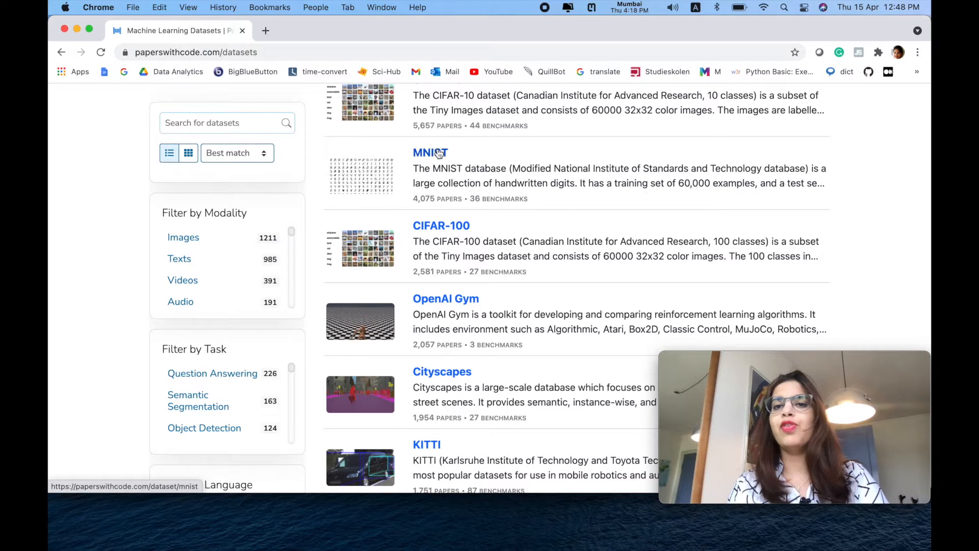
click(429, 152)
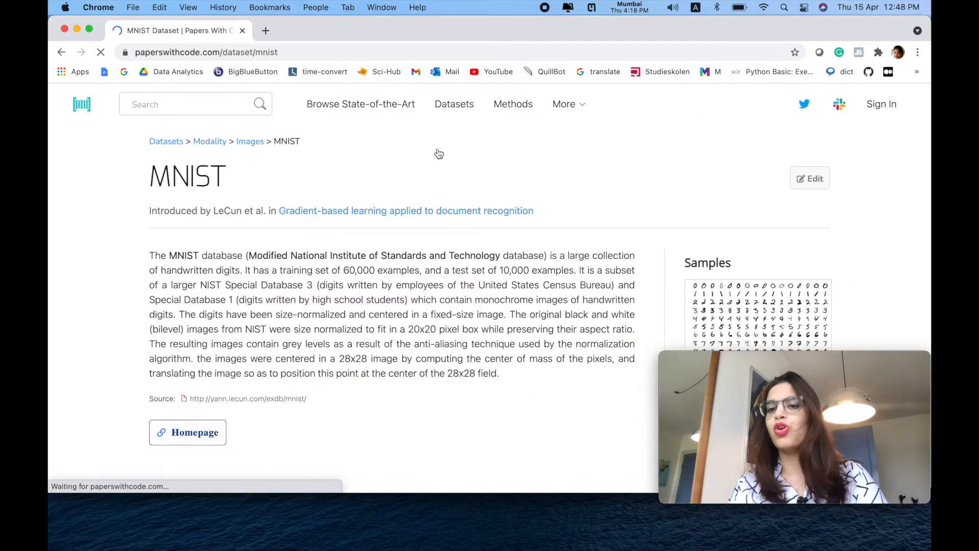
Read the MNIST description, highlighting its sentences, and continue down to the Benchmarks table.
scroll(down, 3)
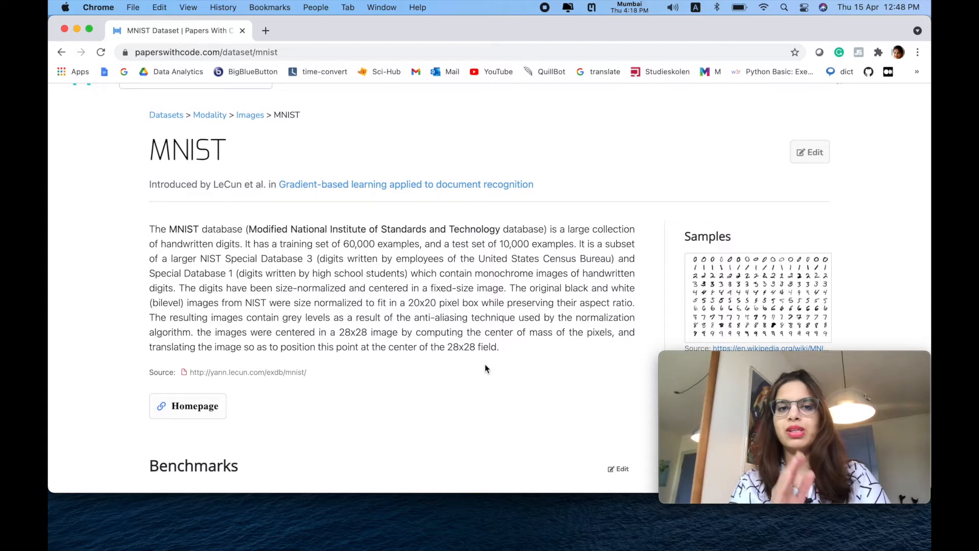
scroll(down, 3)
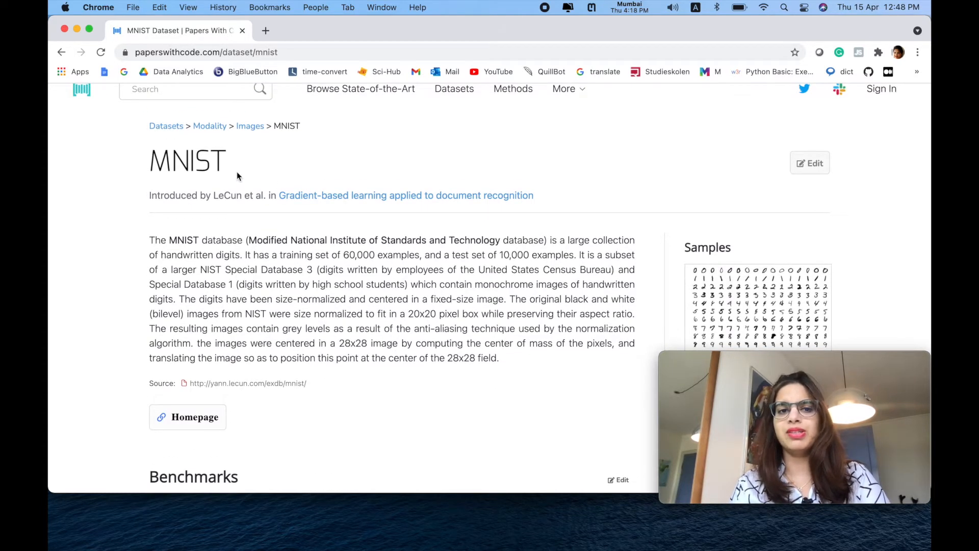
mouse_move(534, 414)
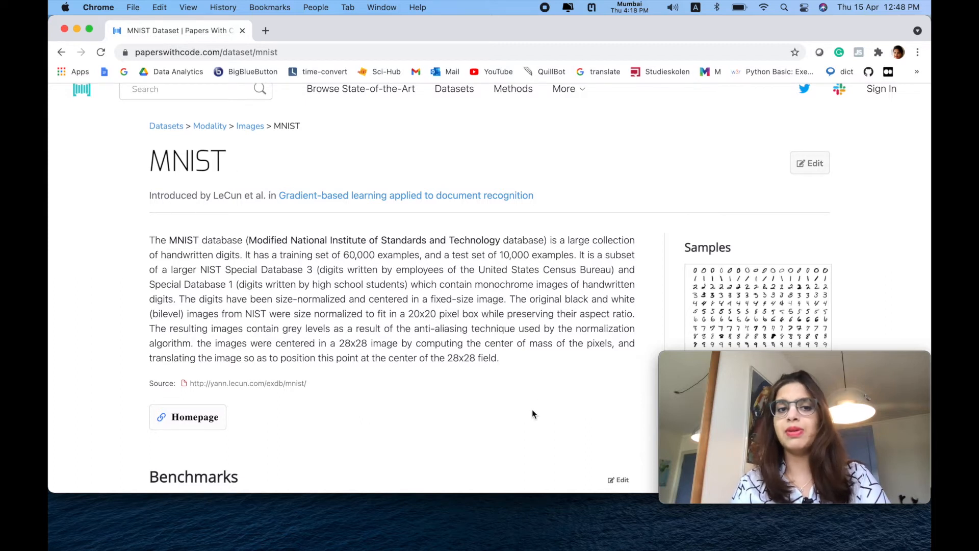
scroll(down, 3)
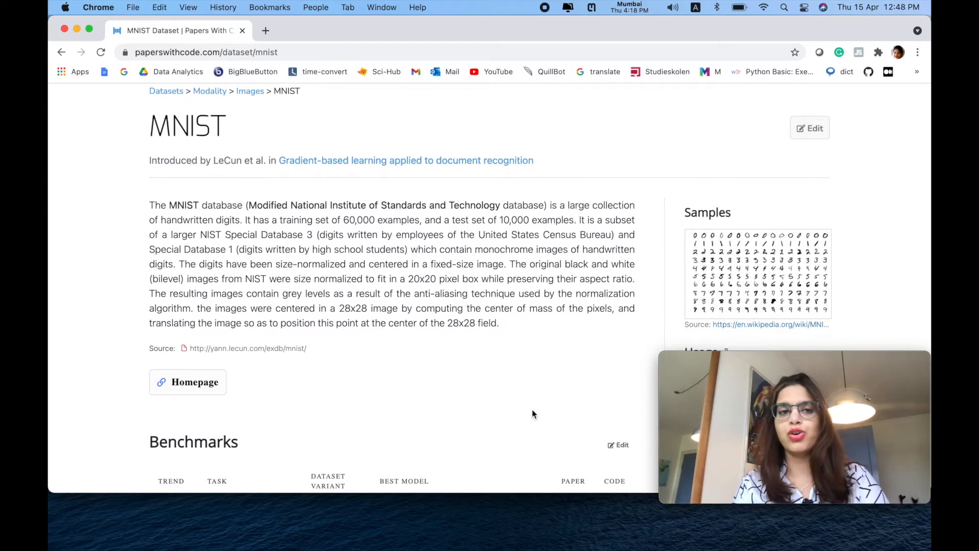
scroll(down, 3)
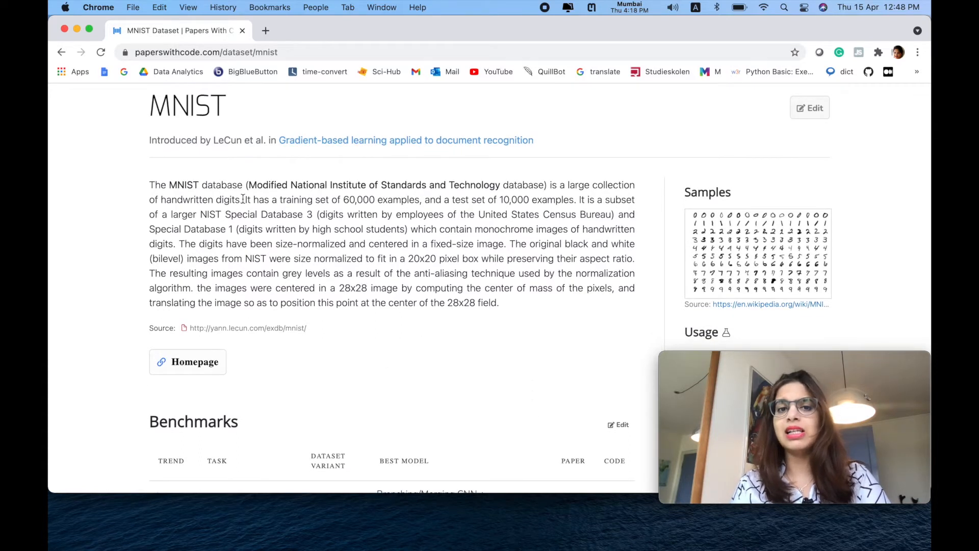
drag(244, 199, 498, 303)
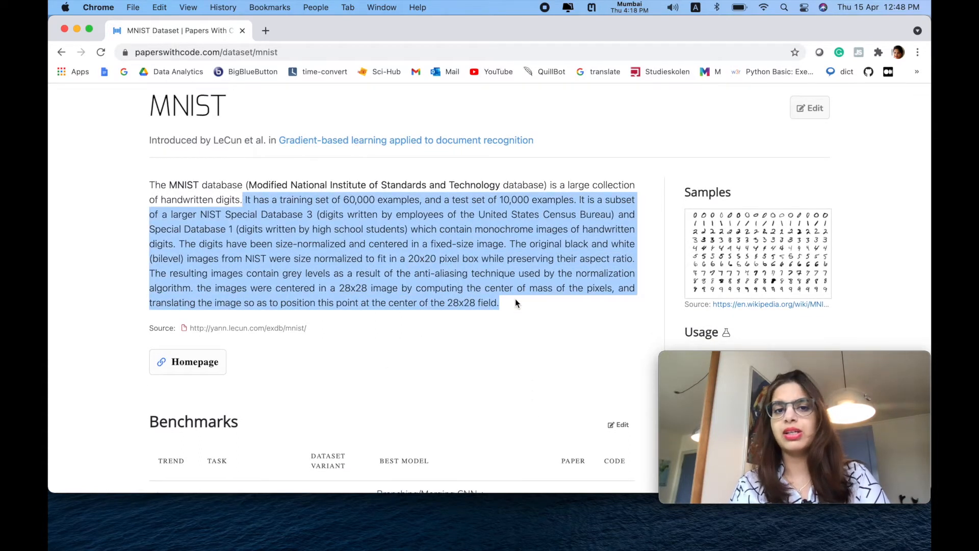
click(516, 335)
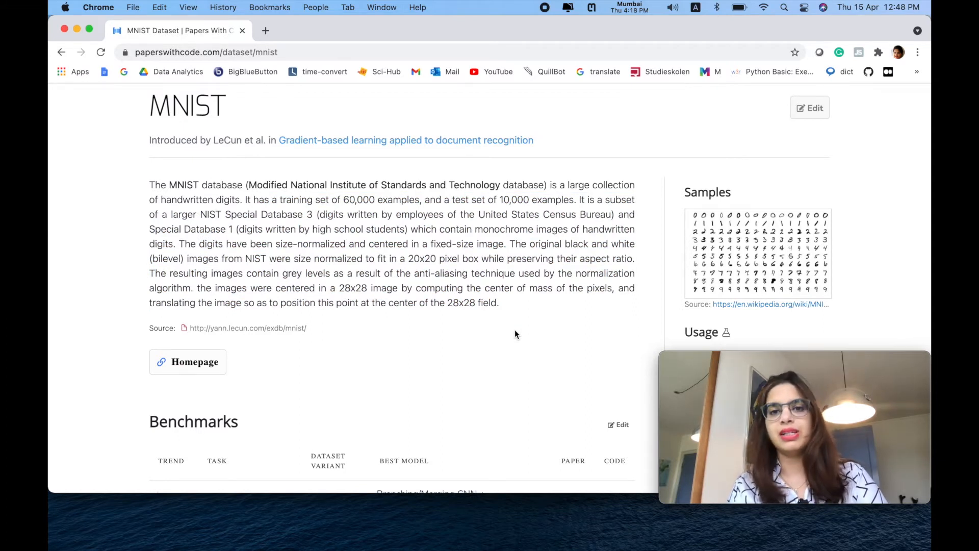
scroll(down, 3)
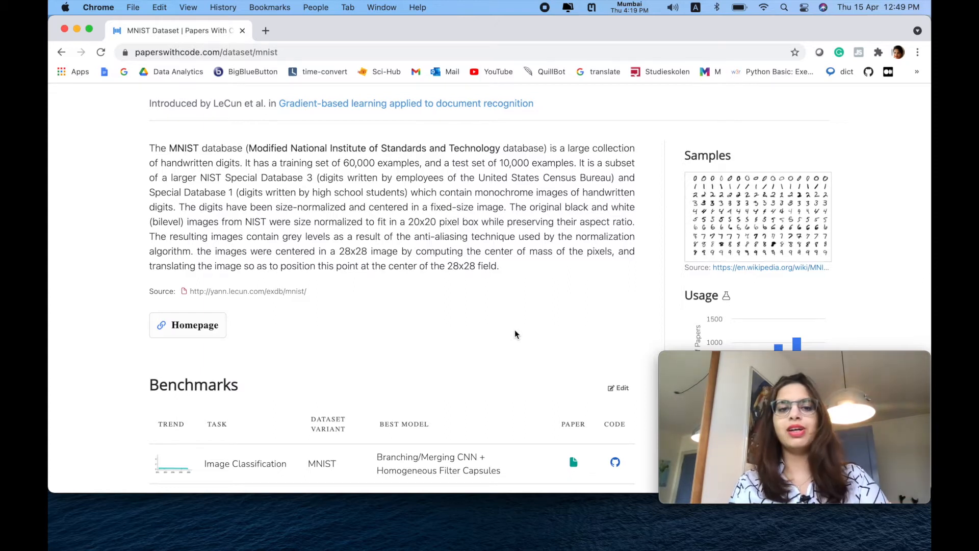
scroll(down, 3)
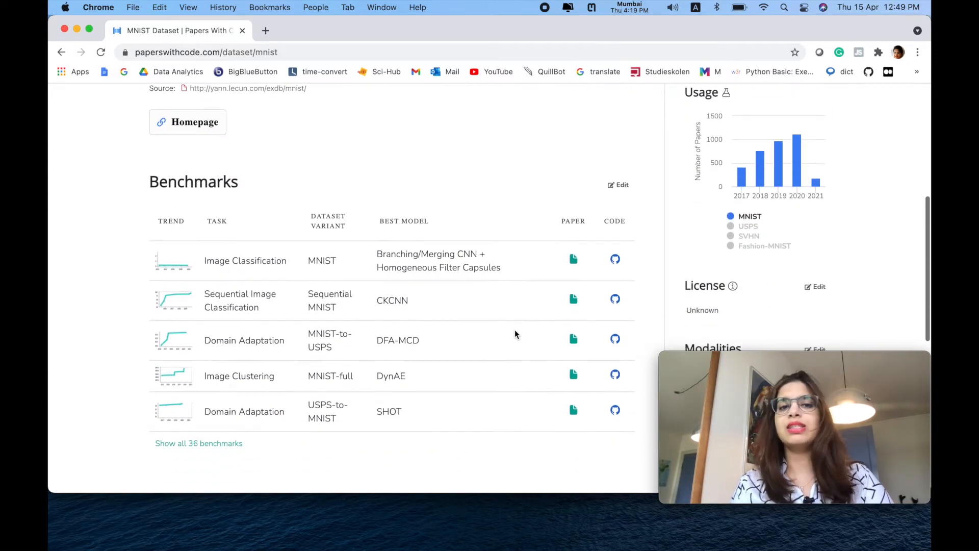
mouse_move(256, 354)
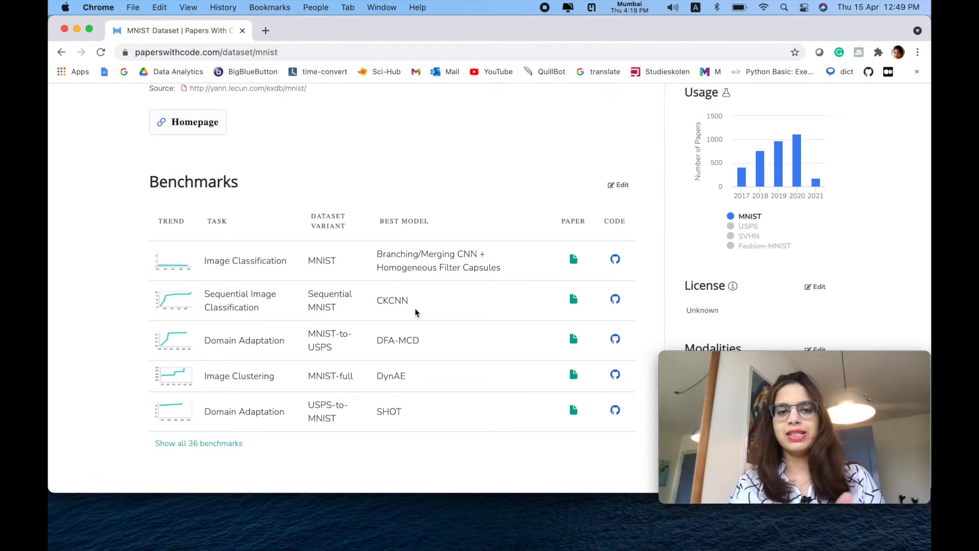
mouse_move(245, 260)
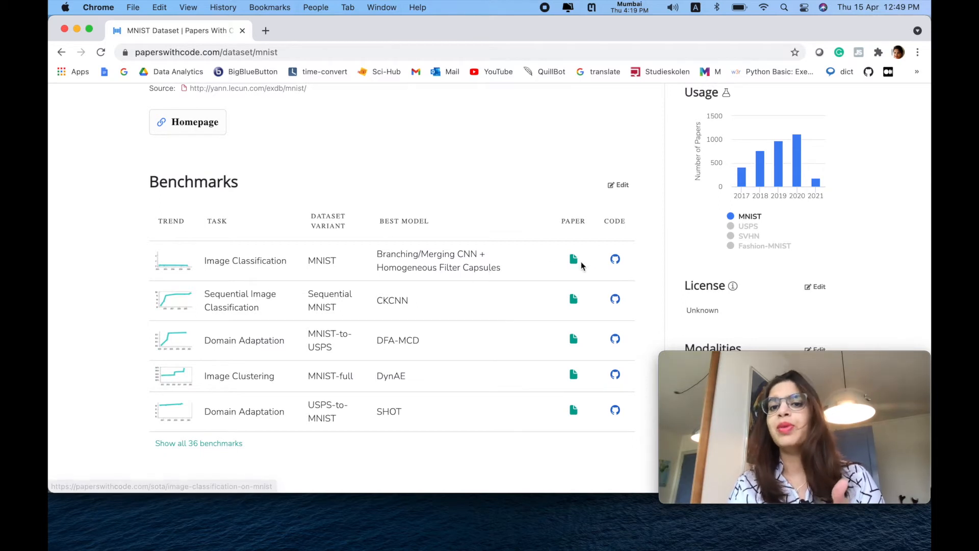
mouse_move(575, 267)
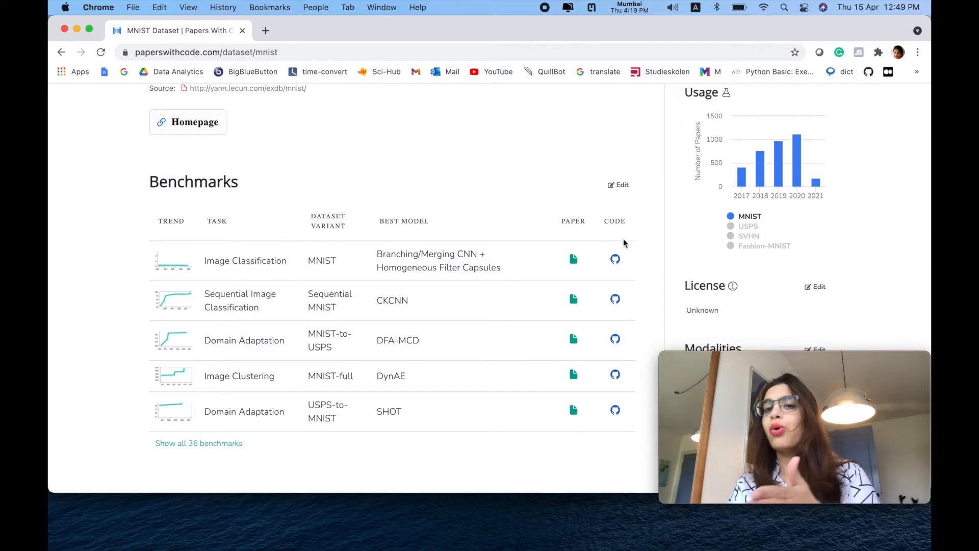
mouse_move(617, 261)
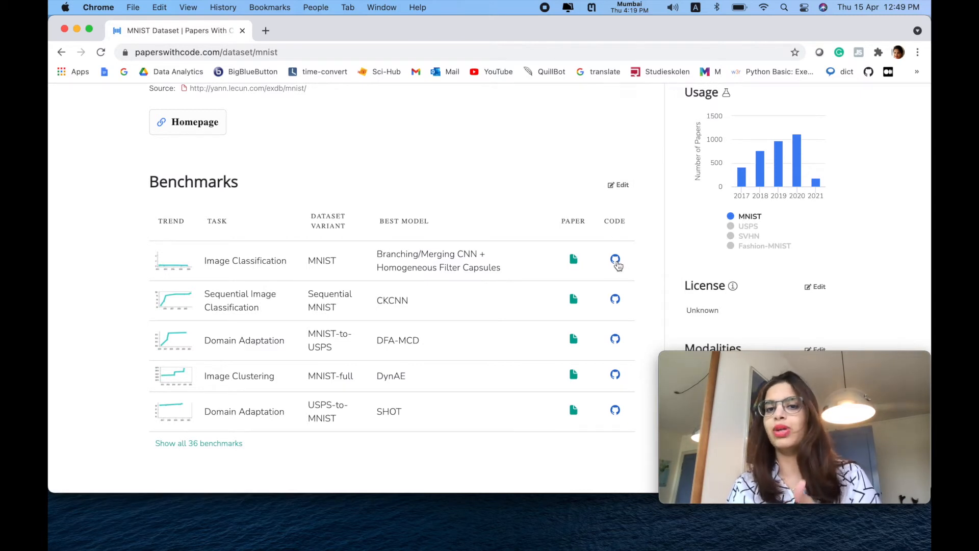
Open the paper linked in the Image Classification row of the MNIST benchmarks.
click(573, 259)
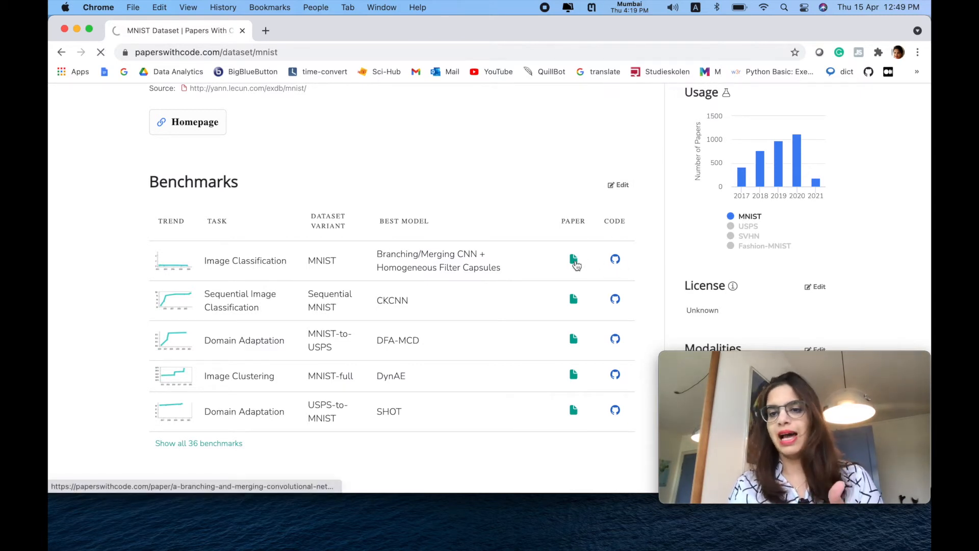
click(572, 260)
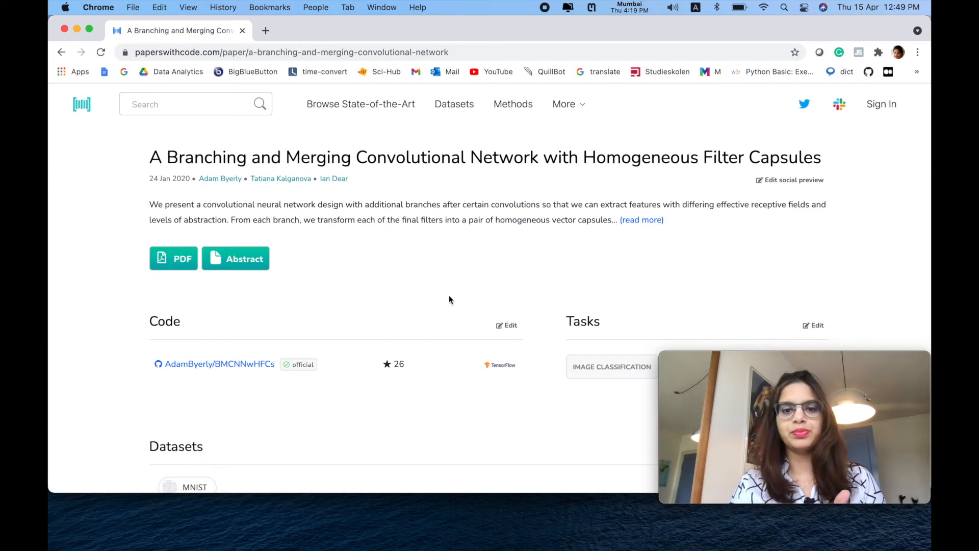
scroll(down, 3)
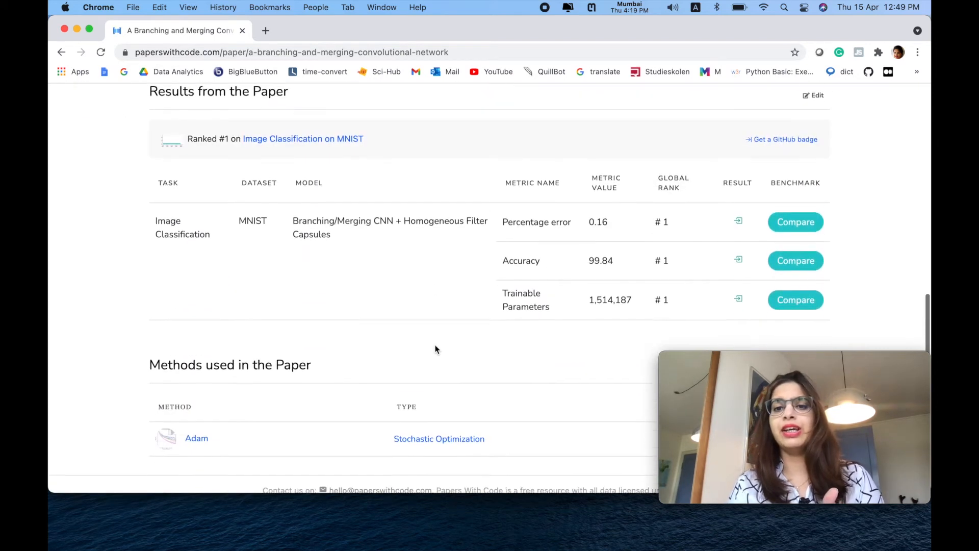
scroll(up, 3)
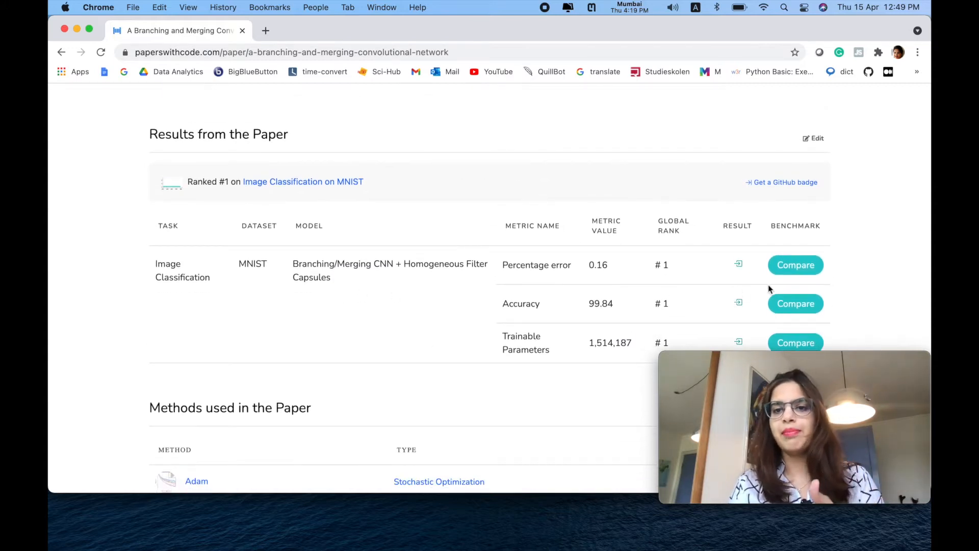
scroll(down, 3)
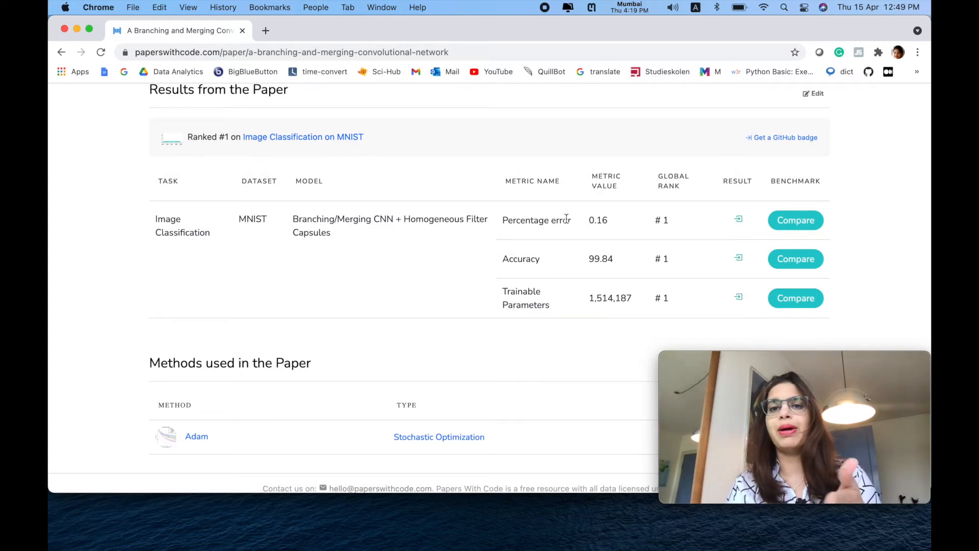
mouse_move(505, 189)
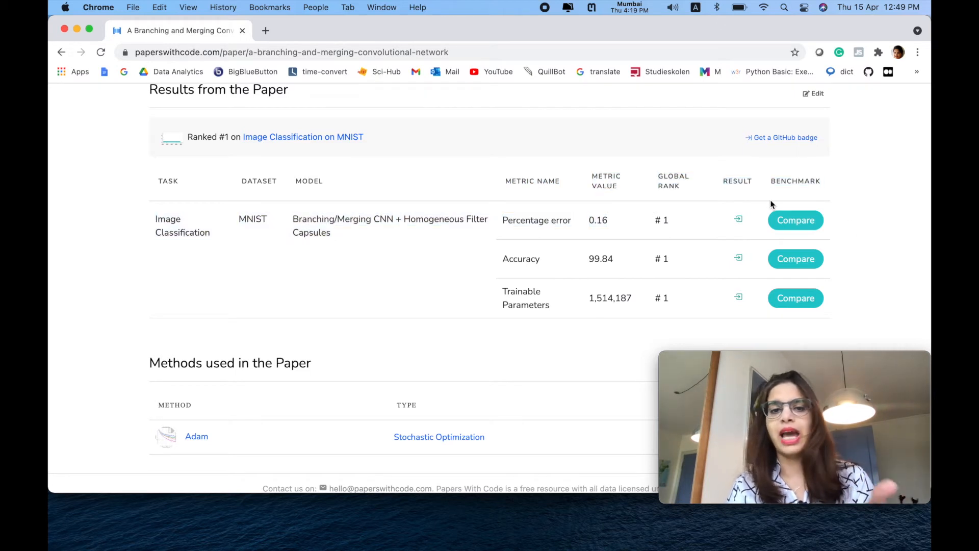
scroll(down, 3)
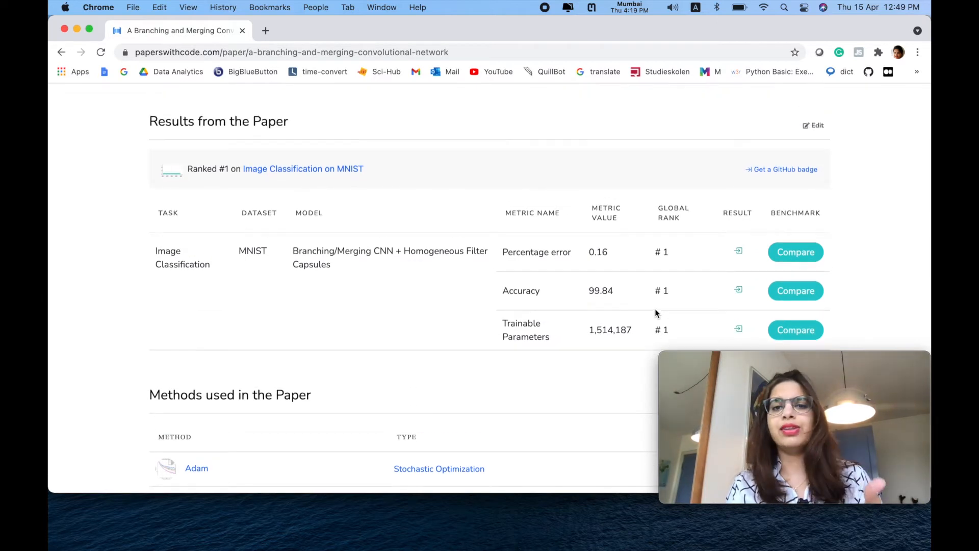
mouse_move(854, 276)
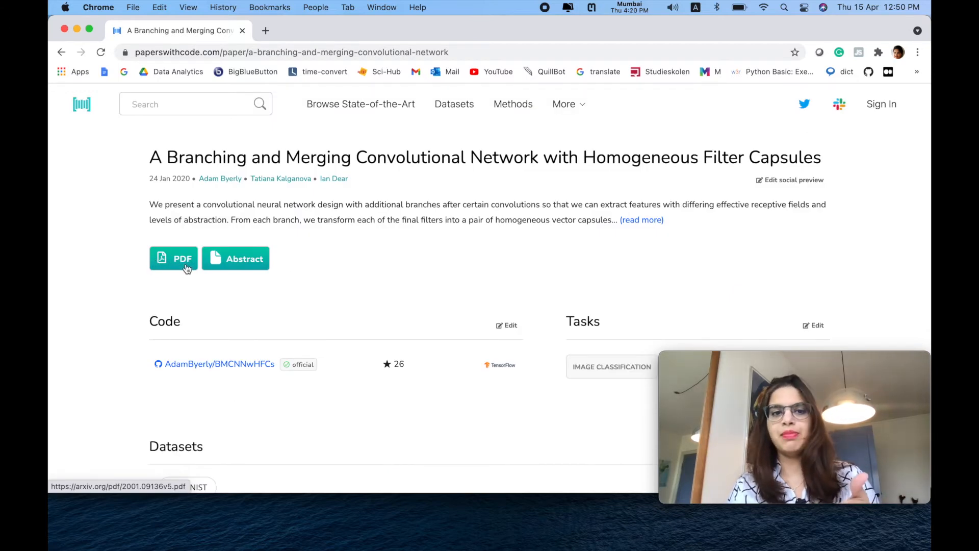
mouse_move(236, 258)
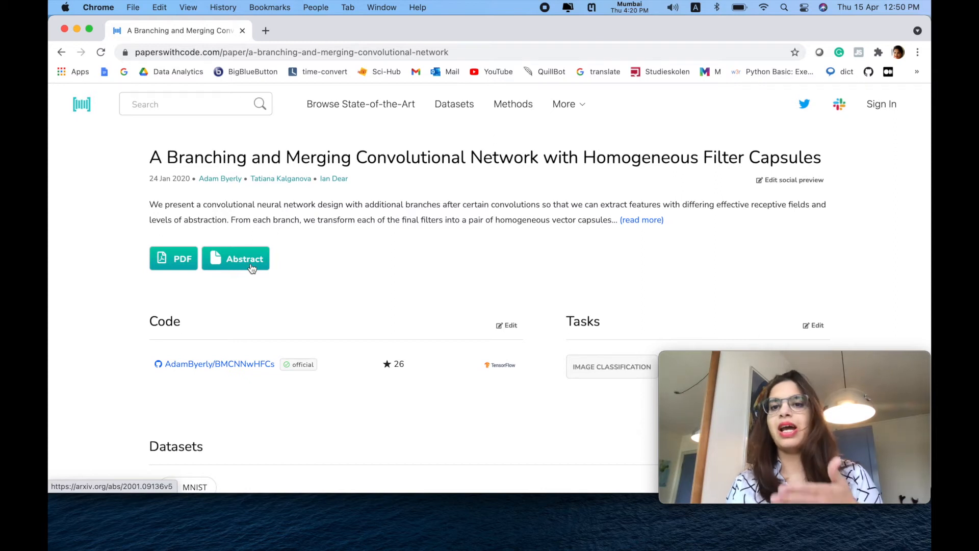
Open the paper's arXiv PDF and skim through its pages.
click(173, 258)
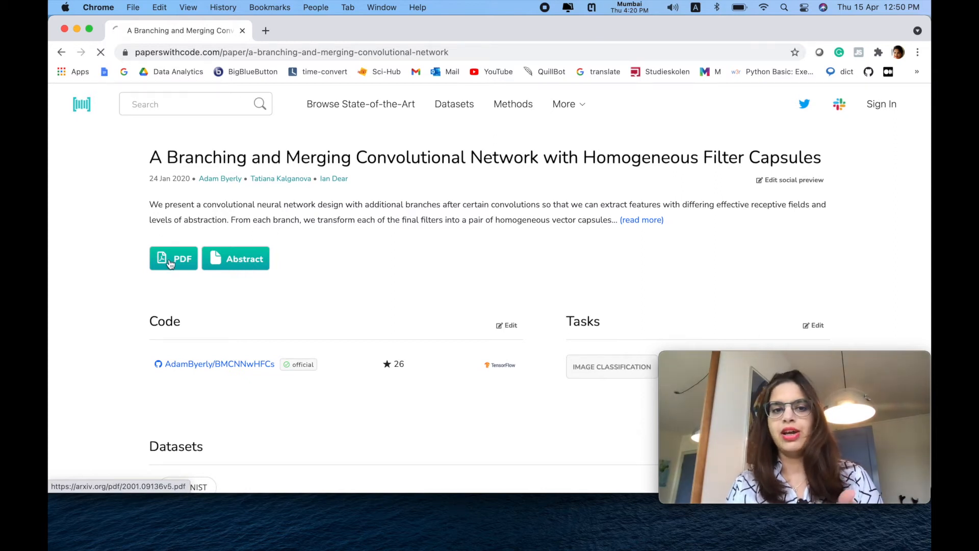
click(174, 258)
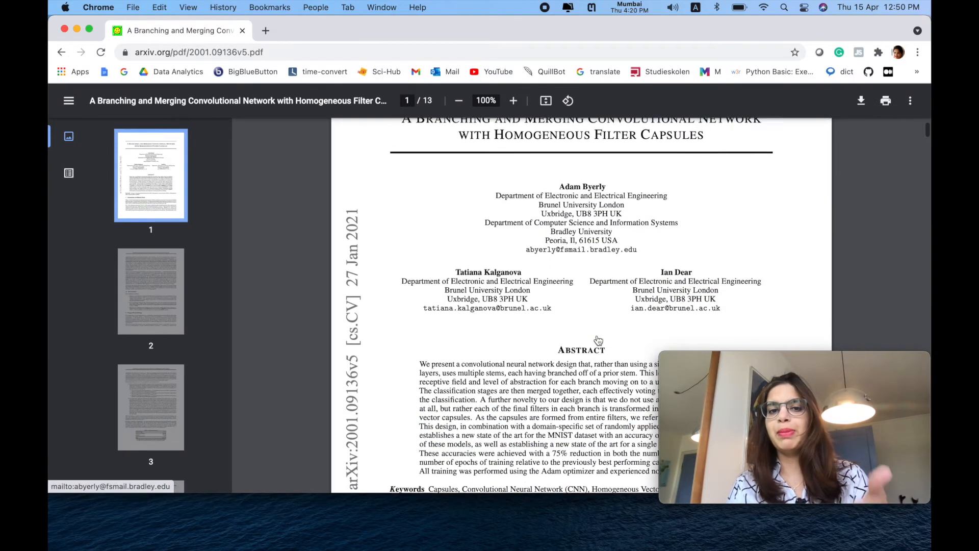
scroll(down, 3)
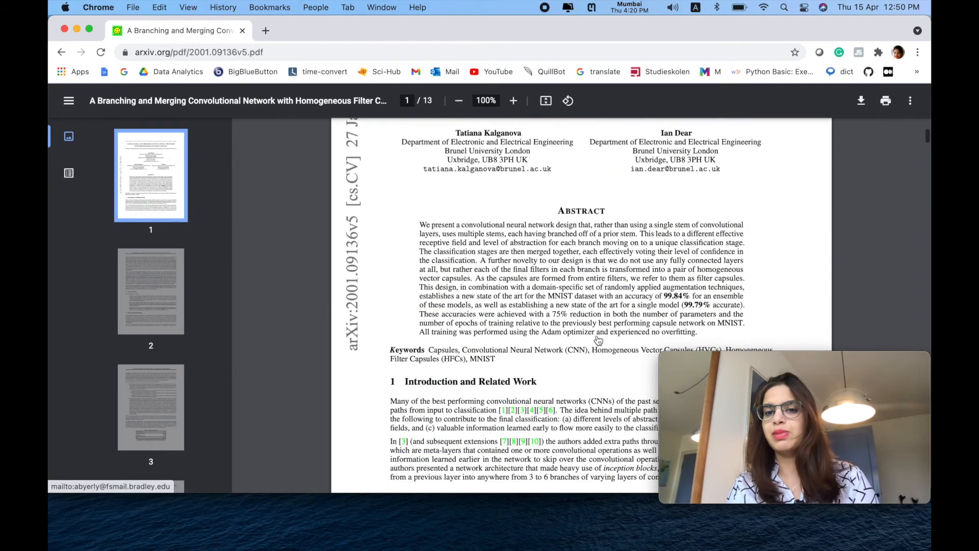
scroll(down, 3)
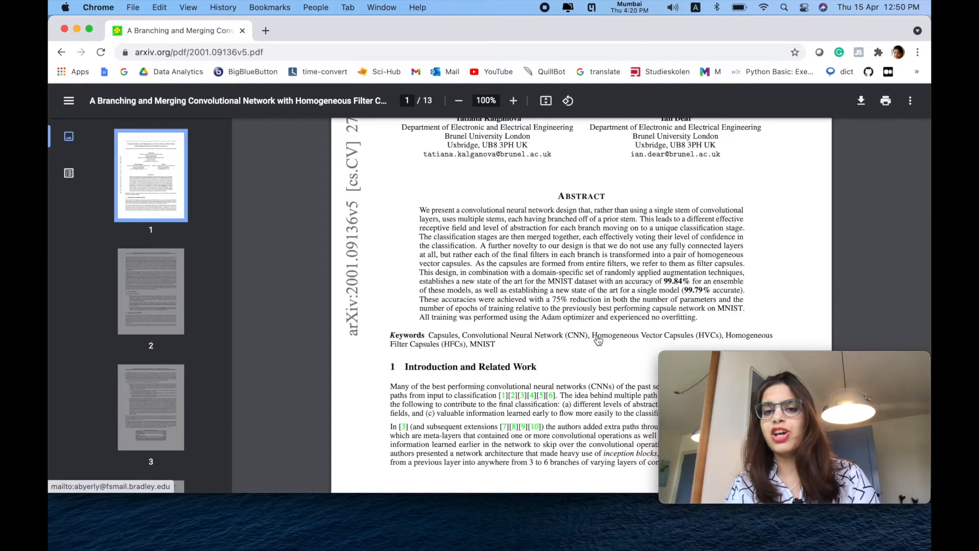
scroll(down, 3)
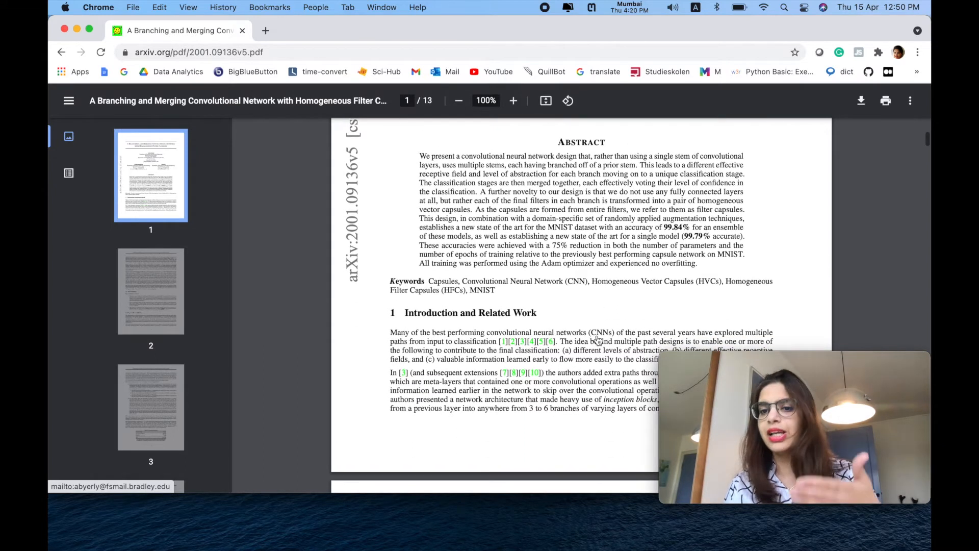
scroll(down, 3)
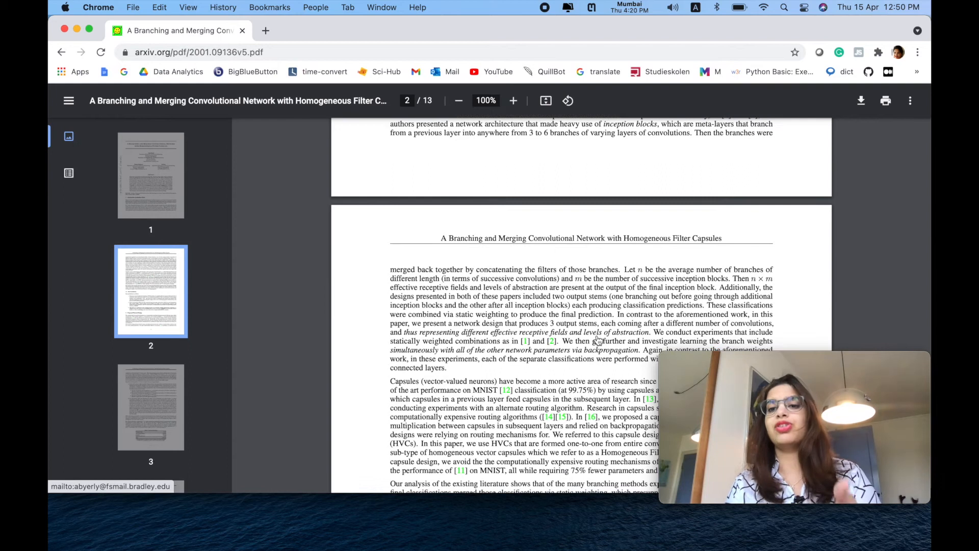
scroll(down, 3)
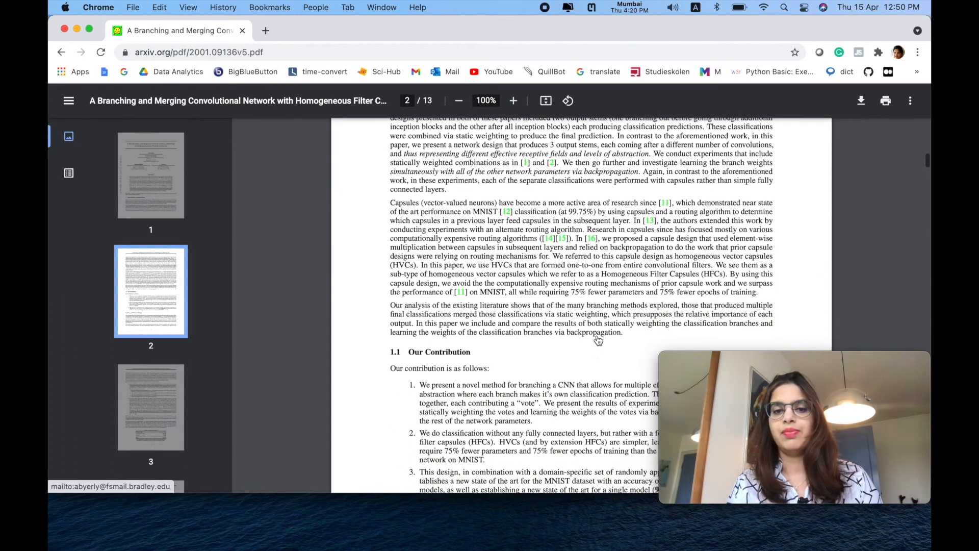
scroll(down, 3)
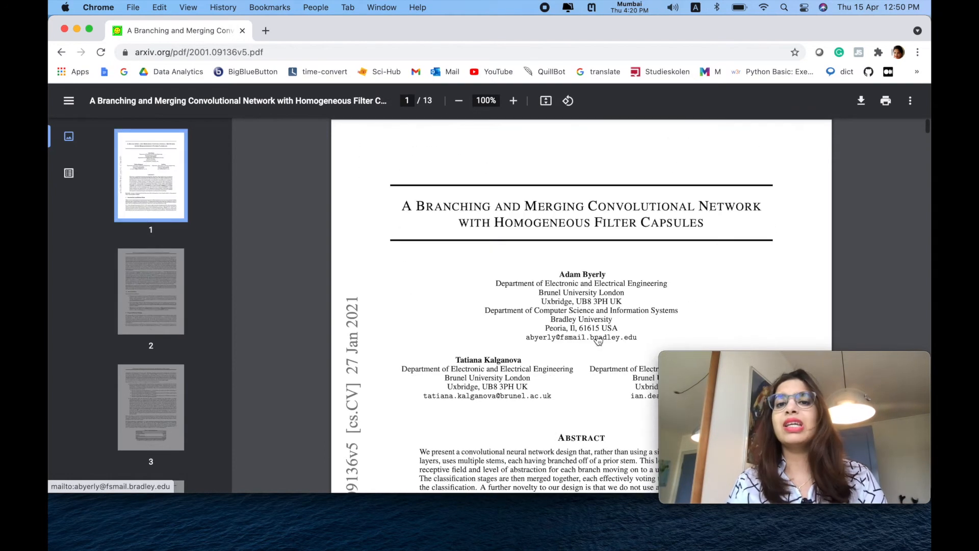
scroll(down, 3)
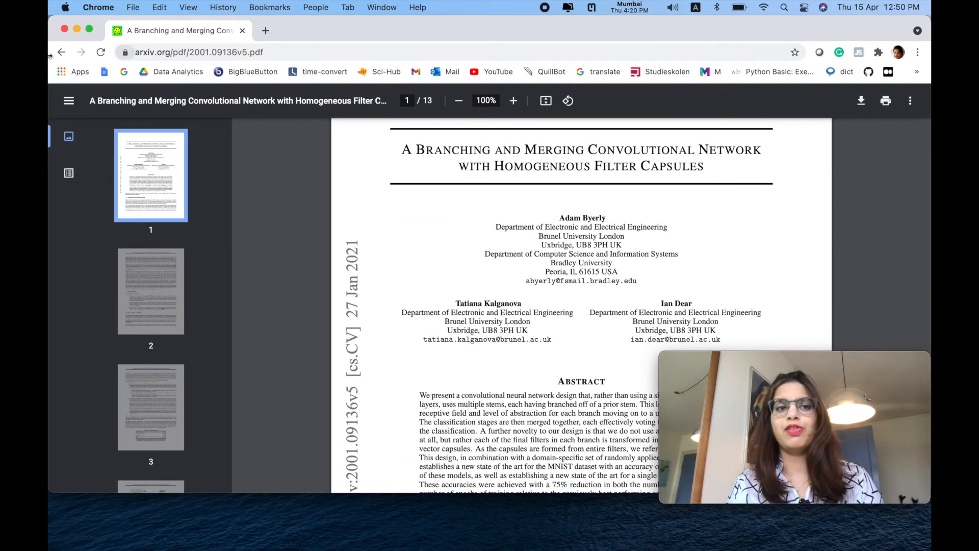
Go back to the Trending Research homepage and open the code link for Lite-HRNet.
click(60, 52)
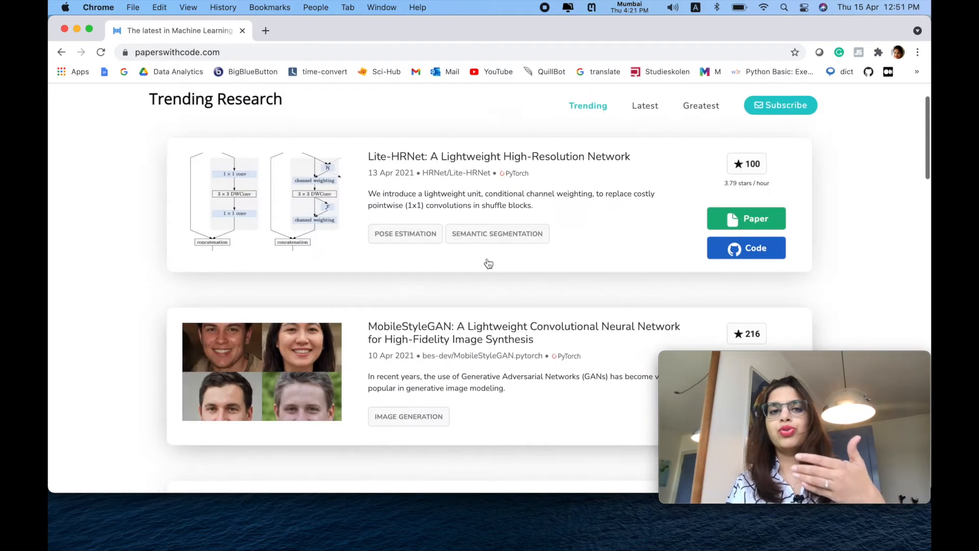
scroll(down, 3)
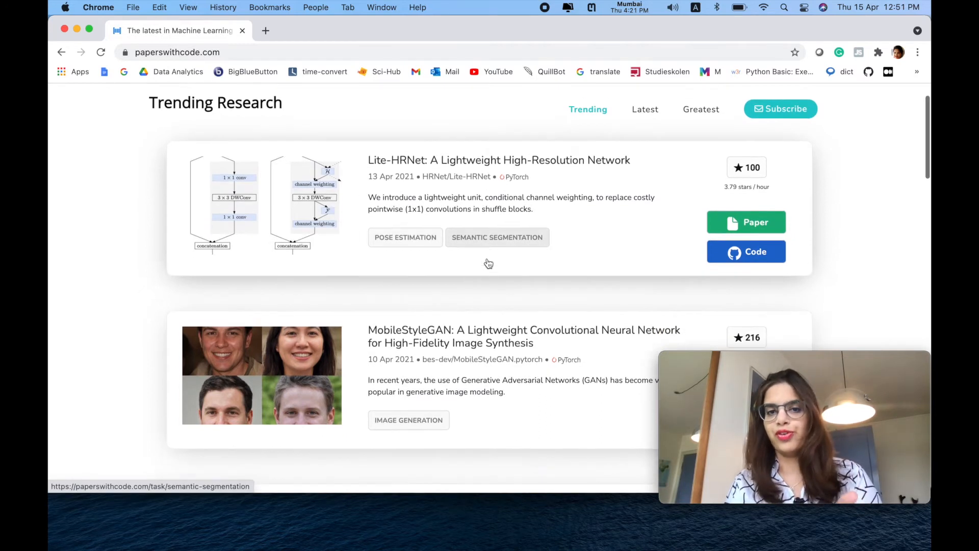
click(745, 251)
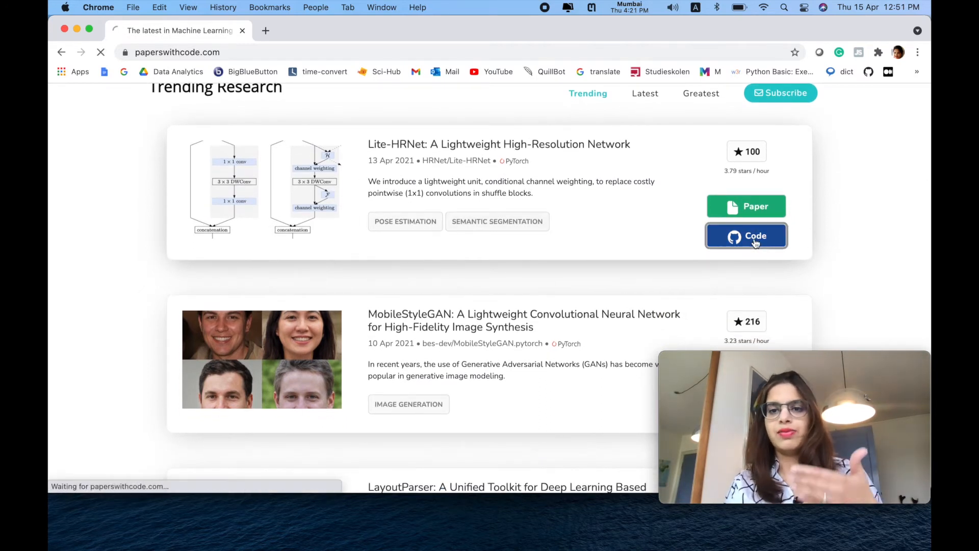
On the Lite-HRNet paper page, follow the official HRNet/Lite-HRNet repository link to GitHub.
click(746, 236)
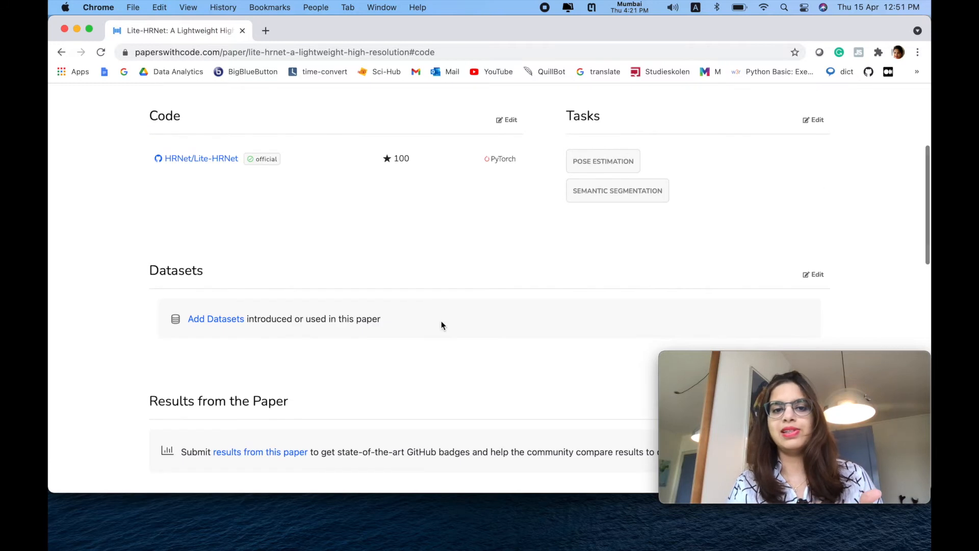
scroll(down, 3)
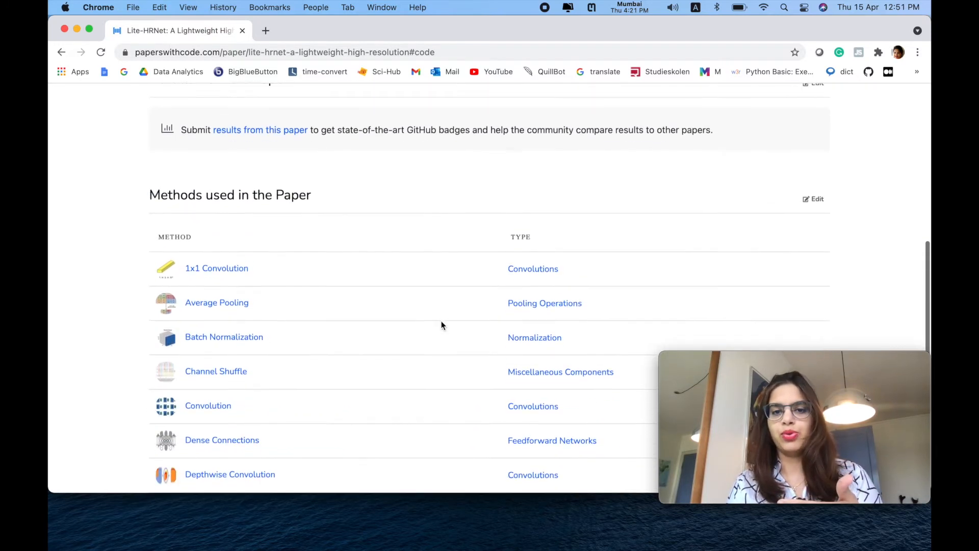
scroll(down, 3)
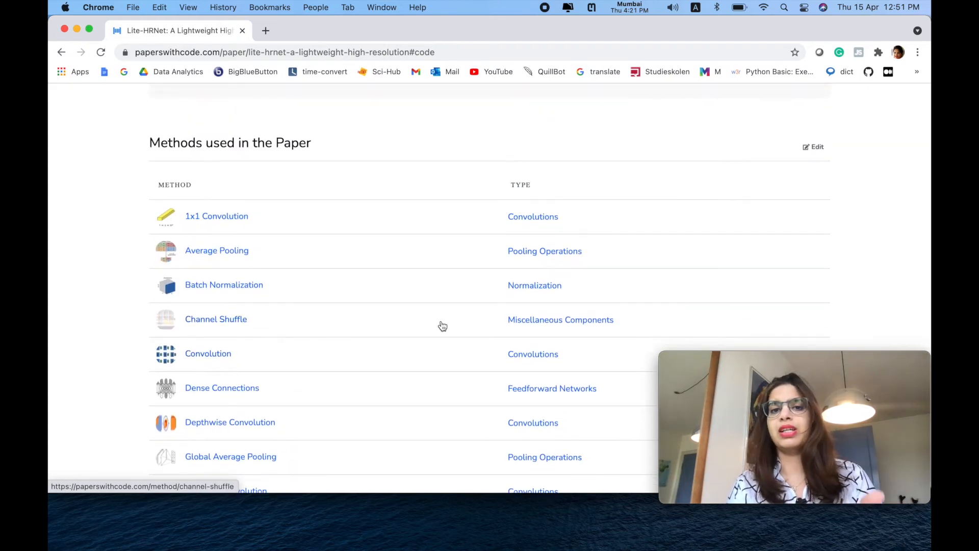
scroll(up, 3)
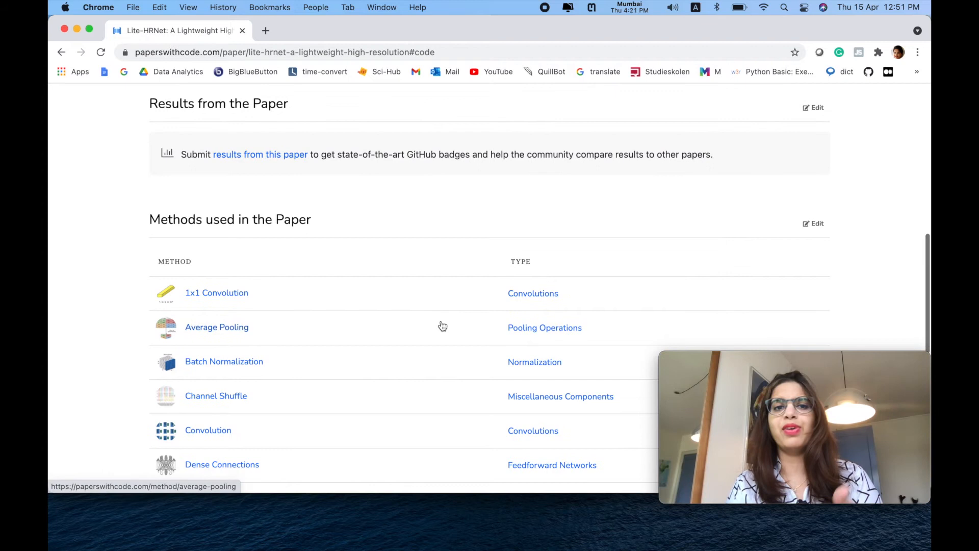
scroll(up, 3)
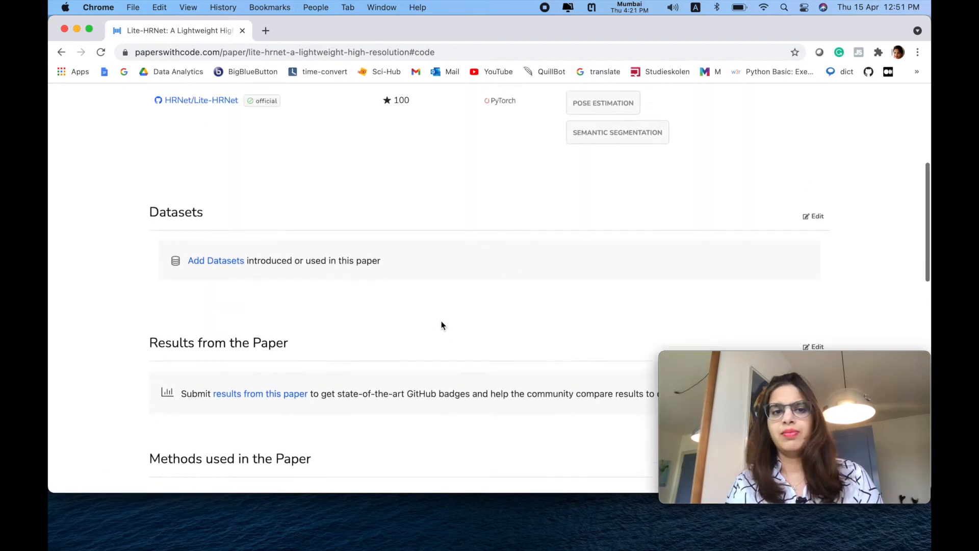
scroll(up, 3)
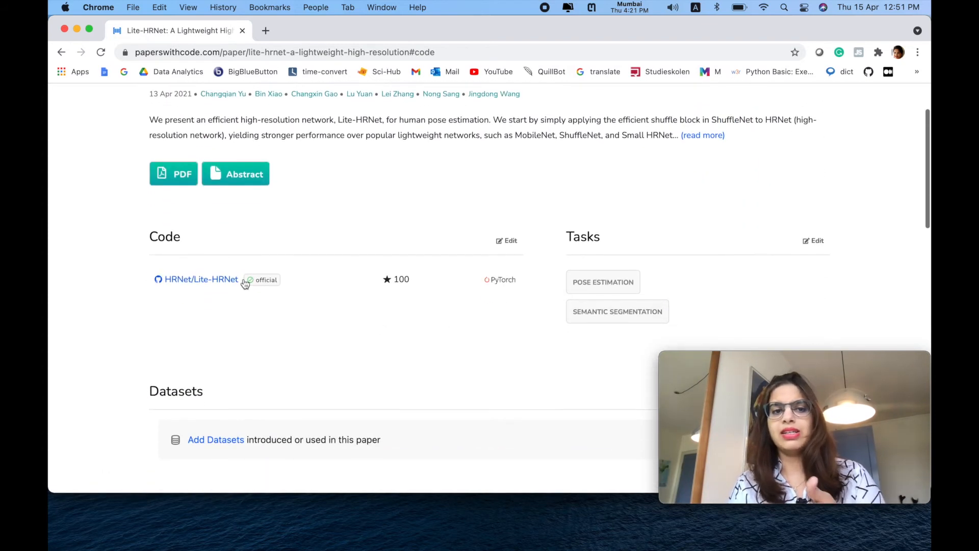
click(201, 279)
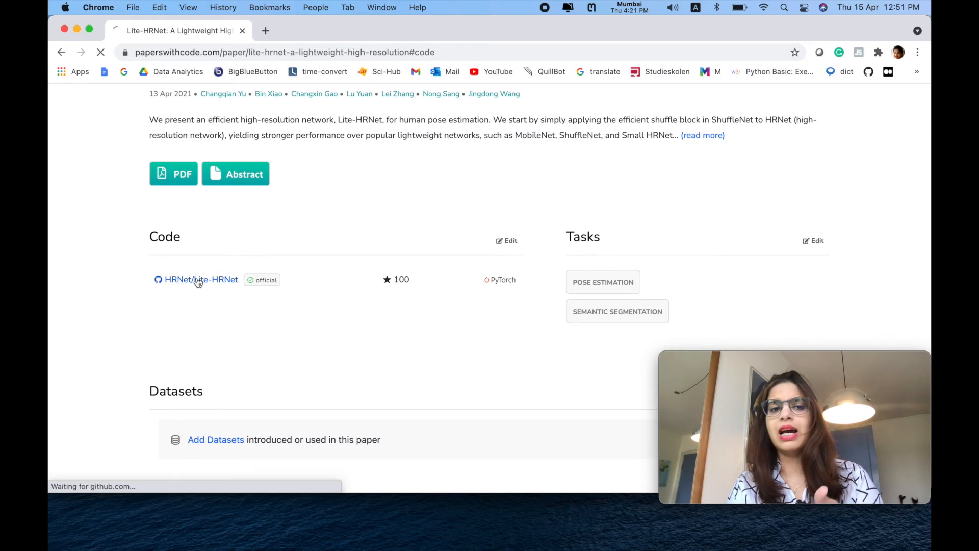
click(201, 279)
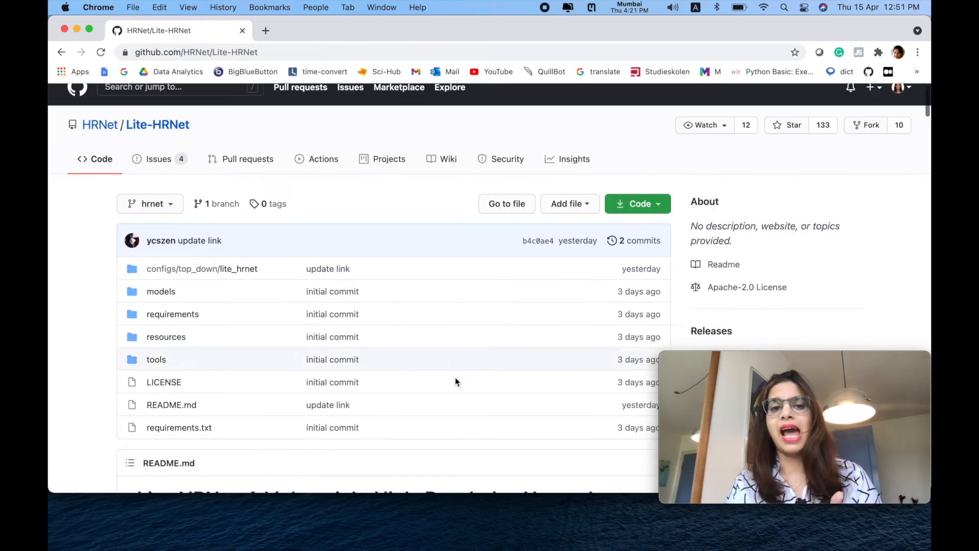
scroll(down, 3)
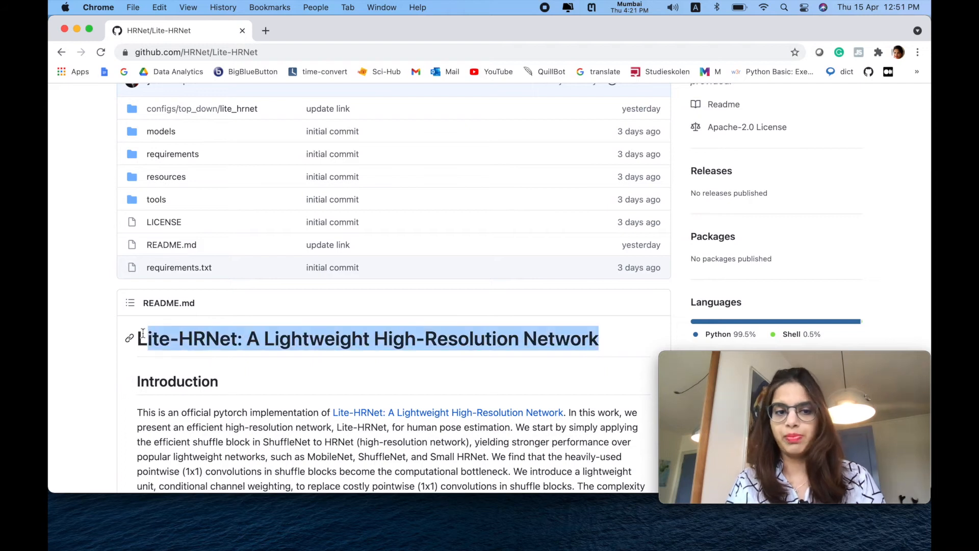
scroll(down, 3)
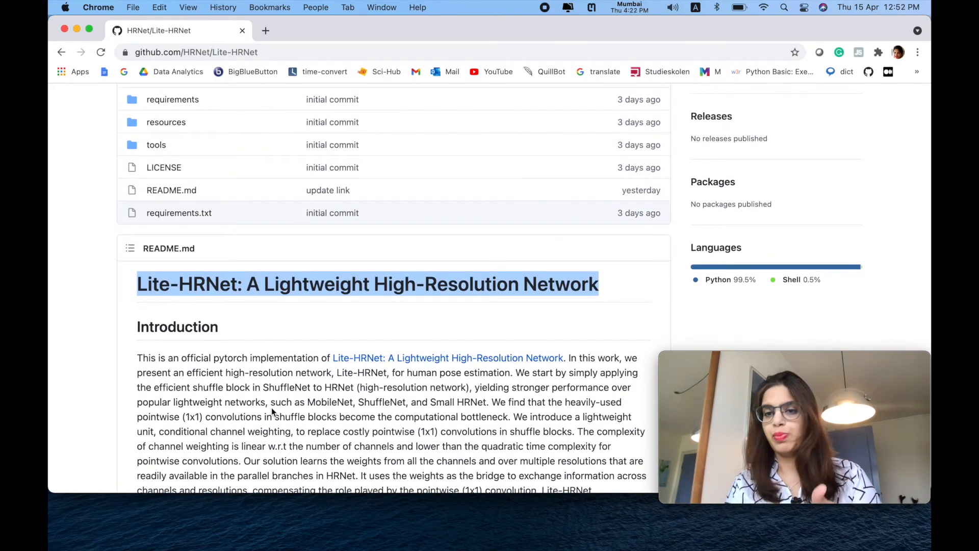
scroll(down, 3)
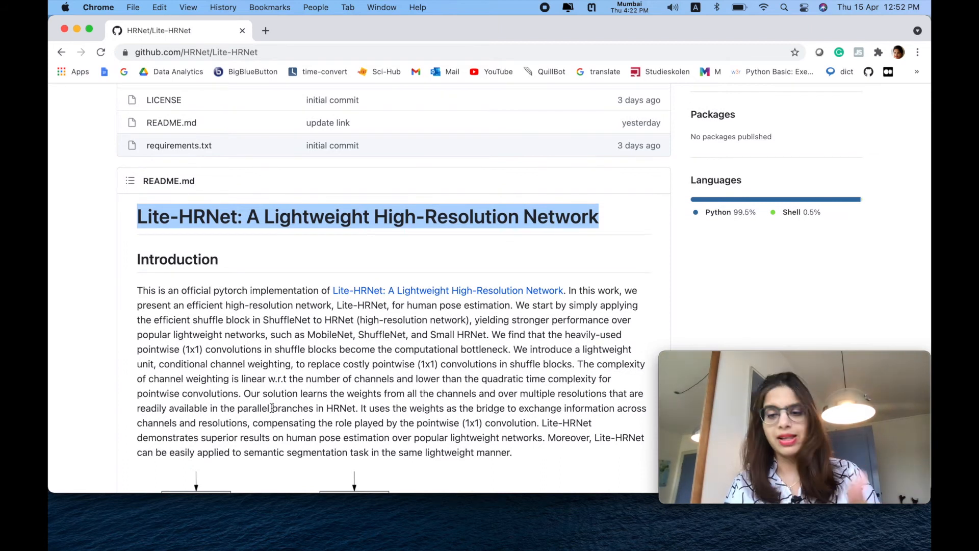
scroll(down, 3)
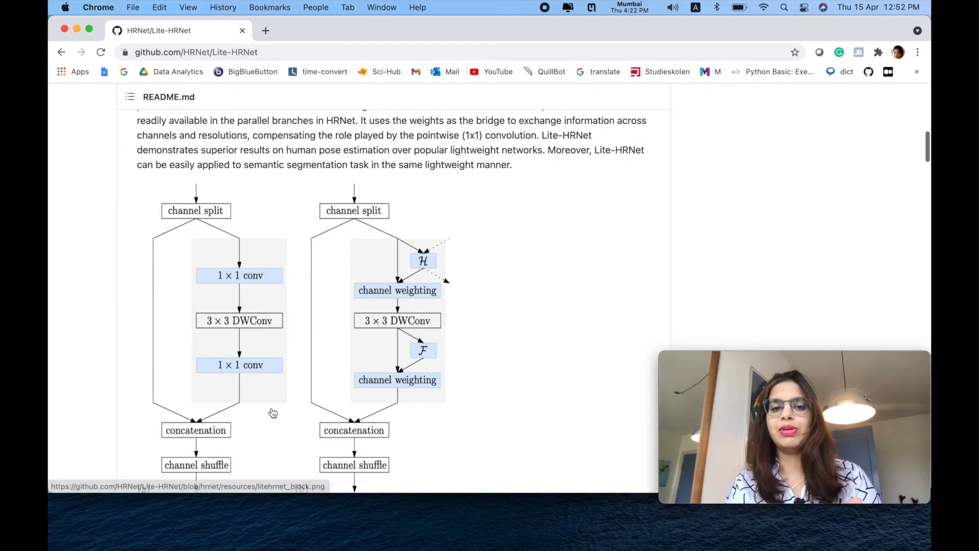
scroll(down, 3)
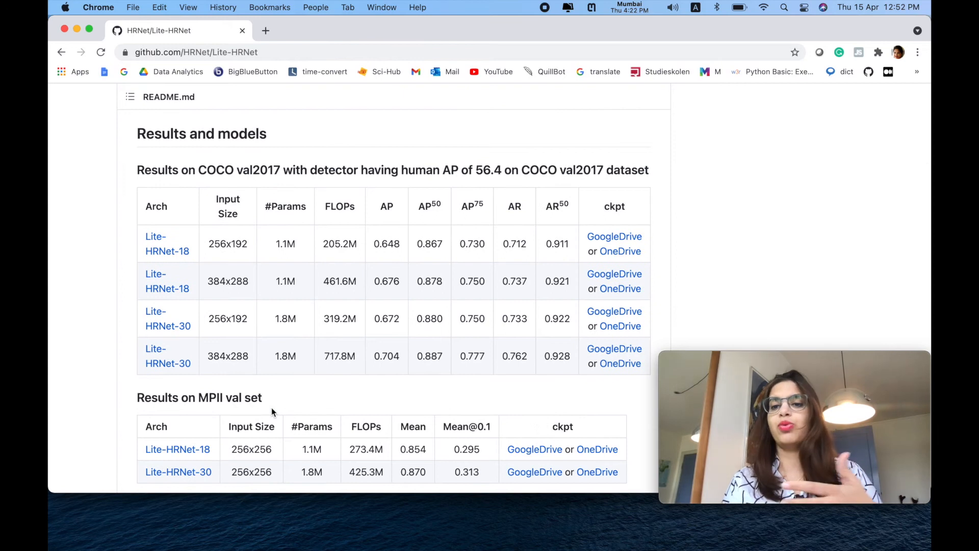
scroll(down, 3)
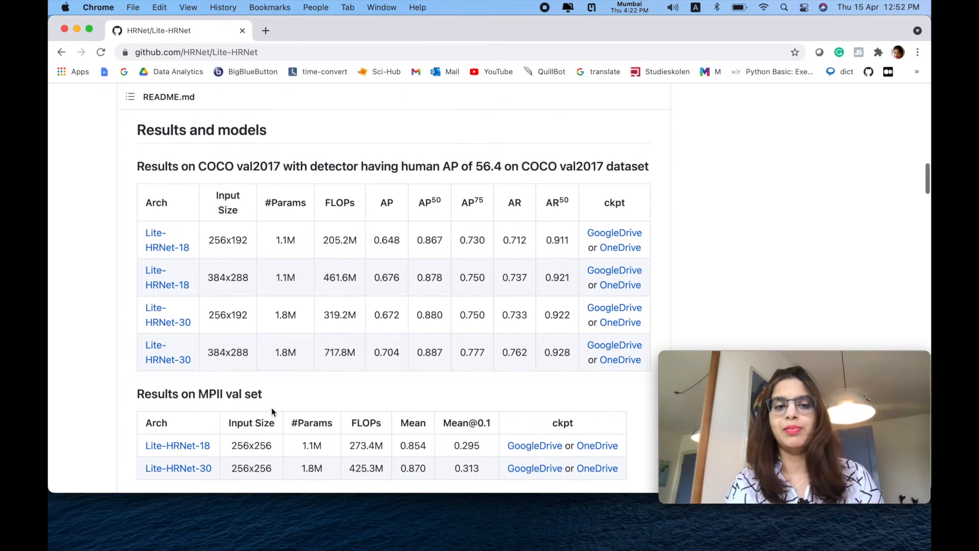
scroll(down, 3)
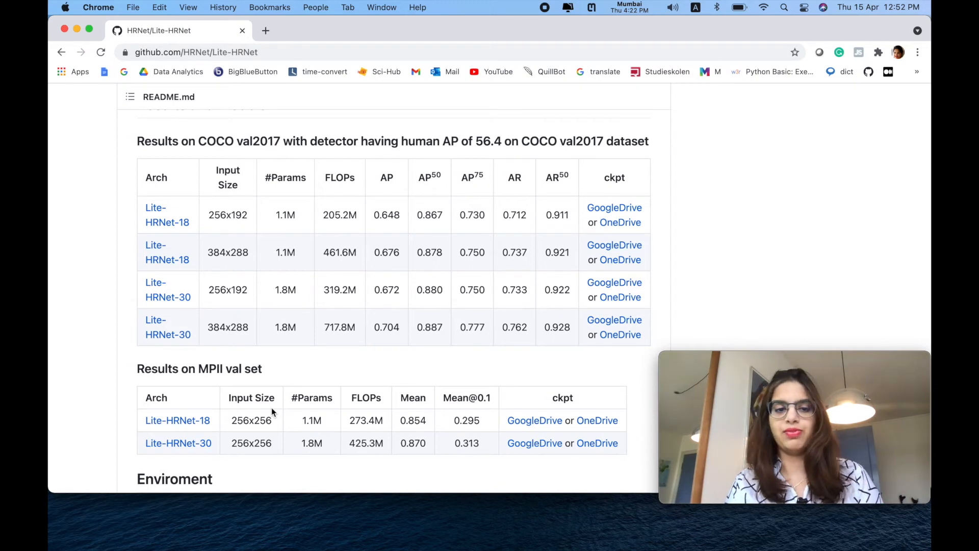
scroll(up, 3)
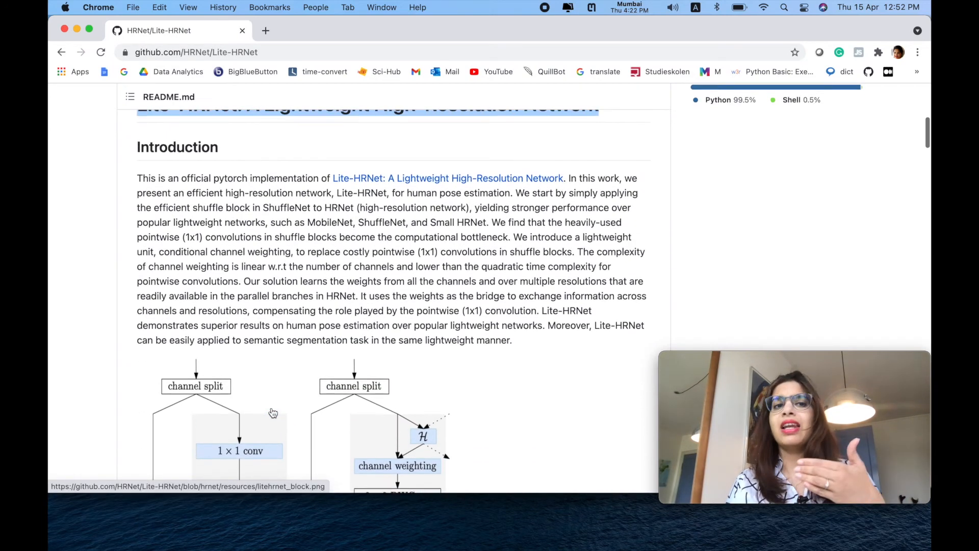
Return to the homepage and browse the trending feed past LayoutParser and SkinDeep to Swin Transformer.
click(60, 52)
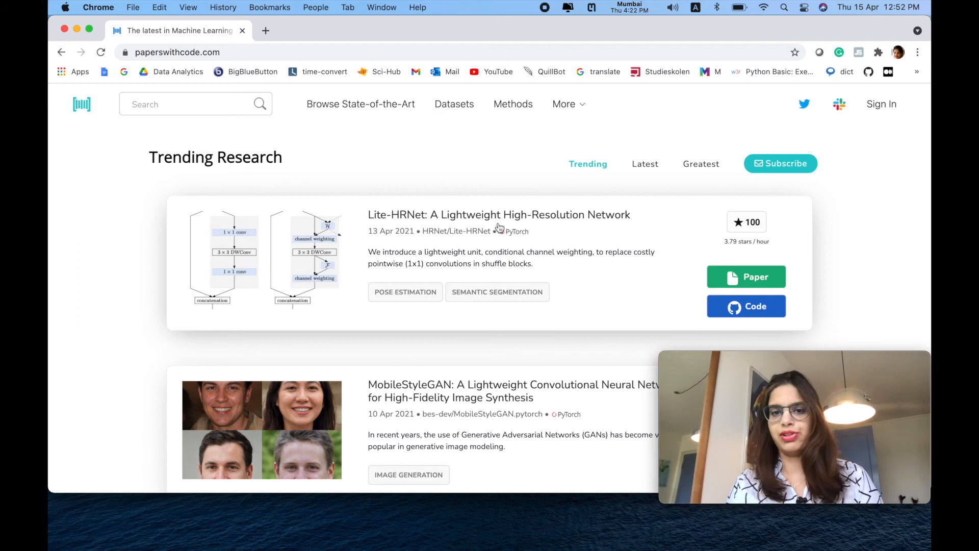
mouse_move(595, 309)
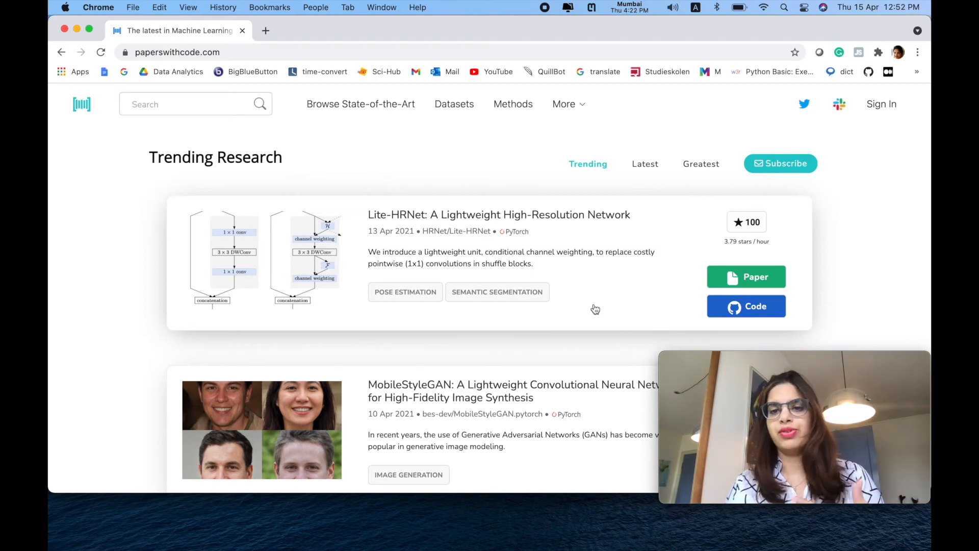
scroll(down, 3)
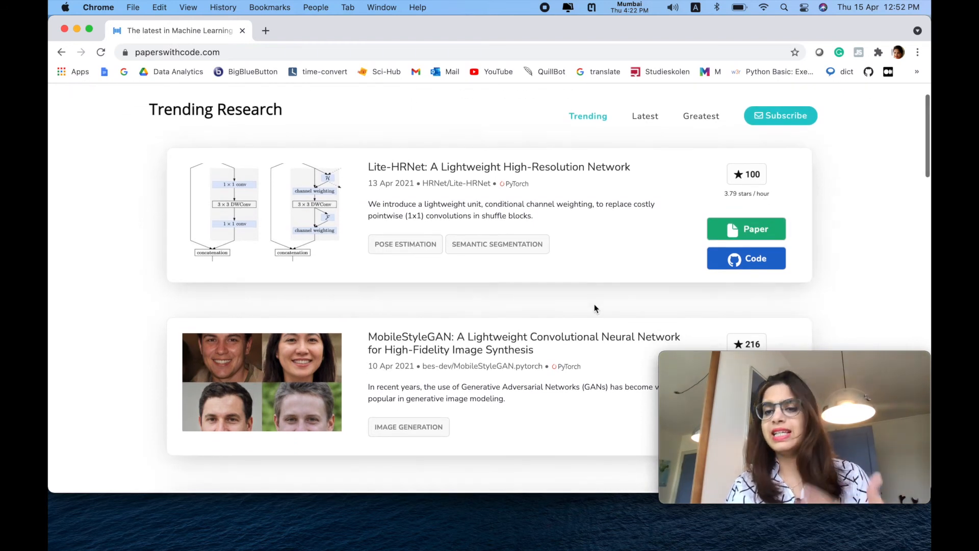
scroll(down, 3)
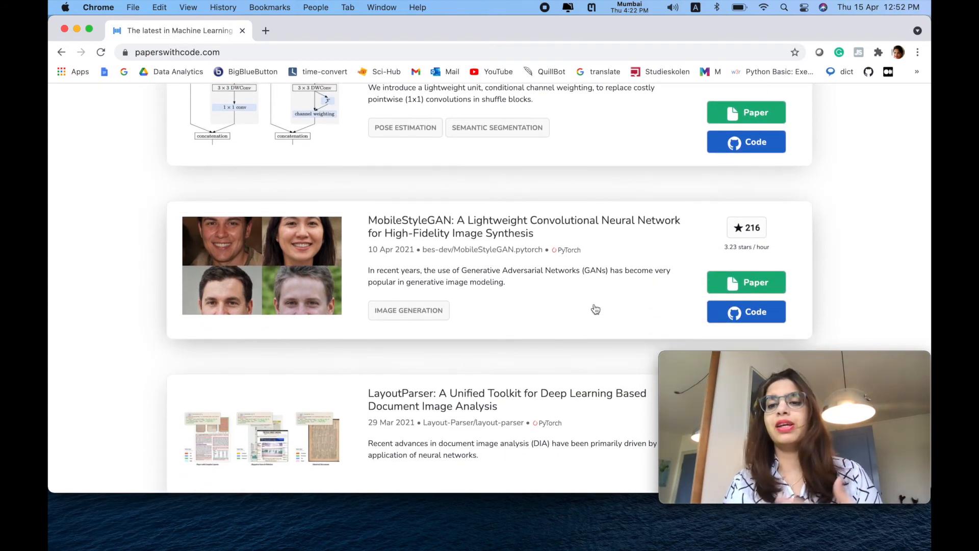
scroll(down, 3)
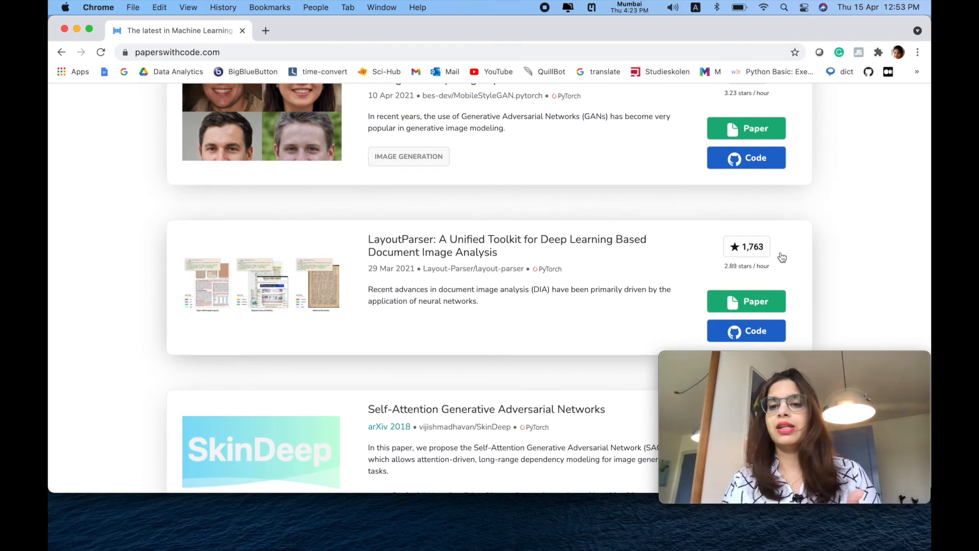
scroll(down, 3)
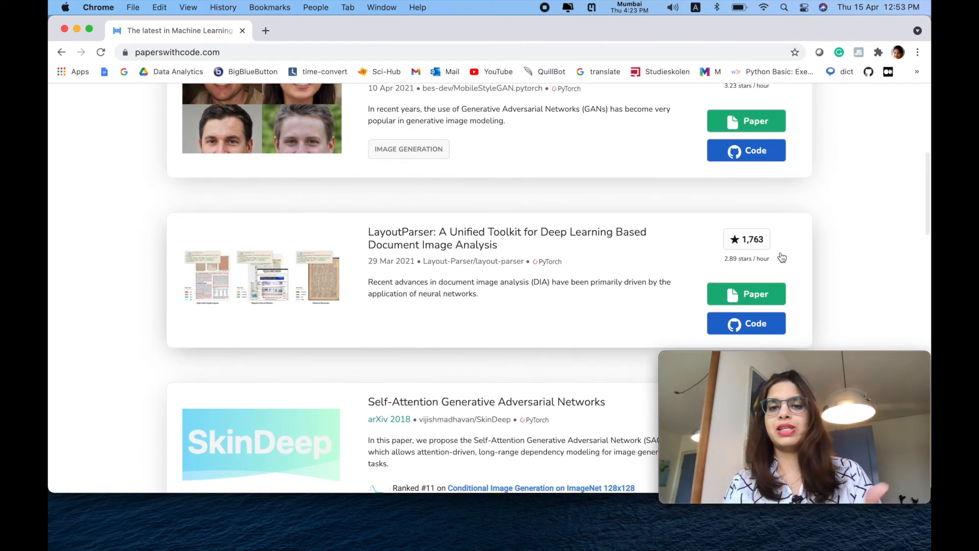
scroll(down, 3)
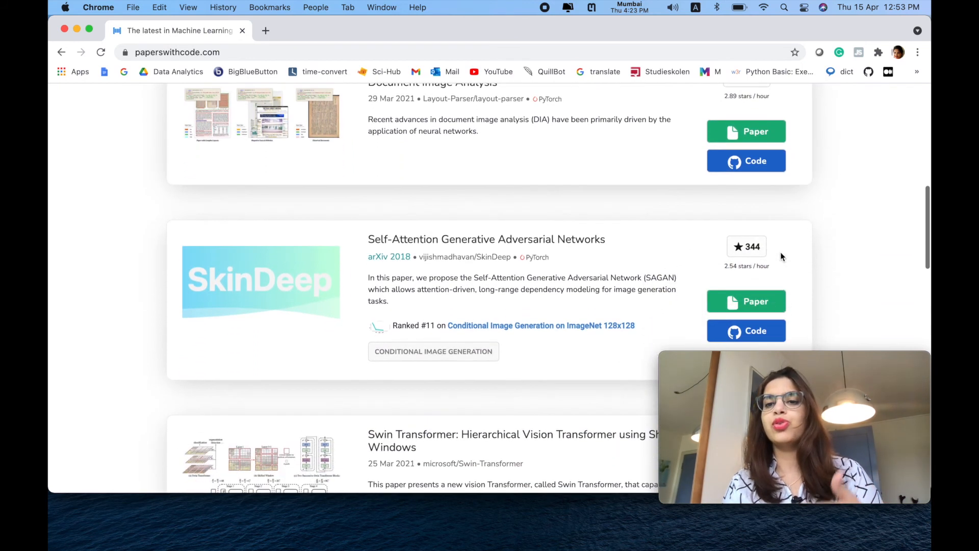
scroll(down, 3)
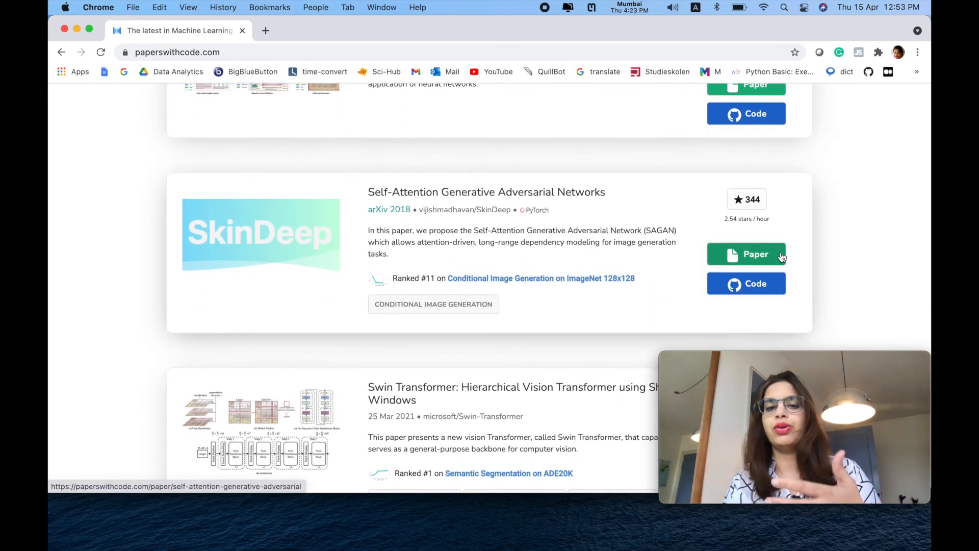
scroll(down, 3)
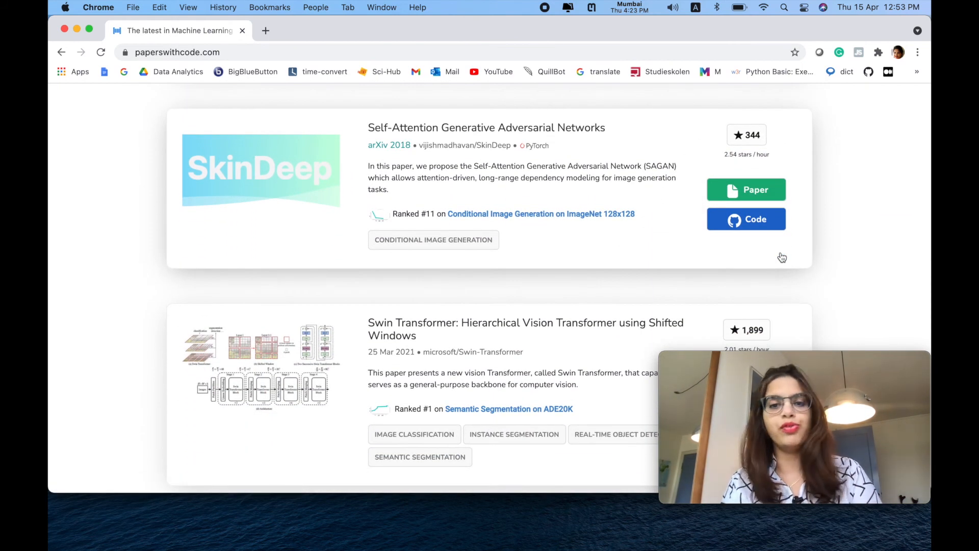